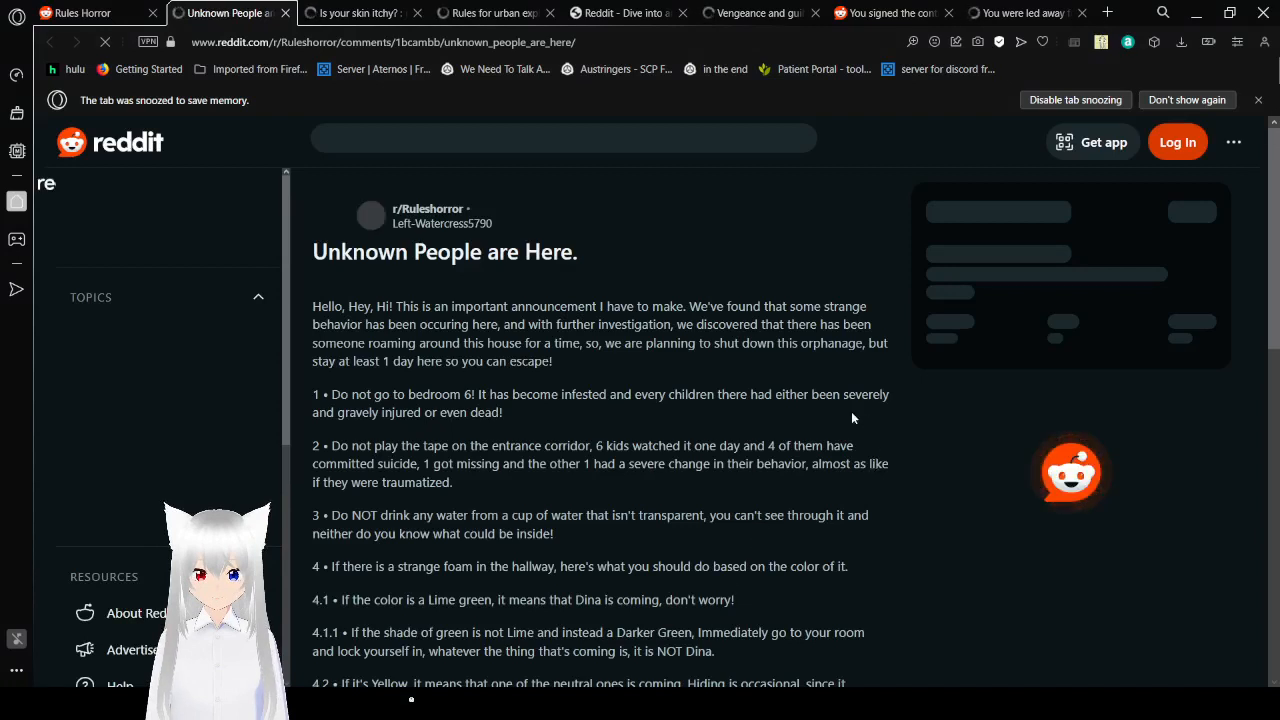
- Scroll the 'Unknown People are Here.' post to bring rules 1 through 4.3 into view
scroll("down", 3)
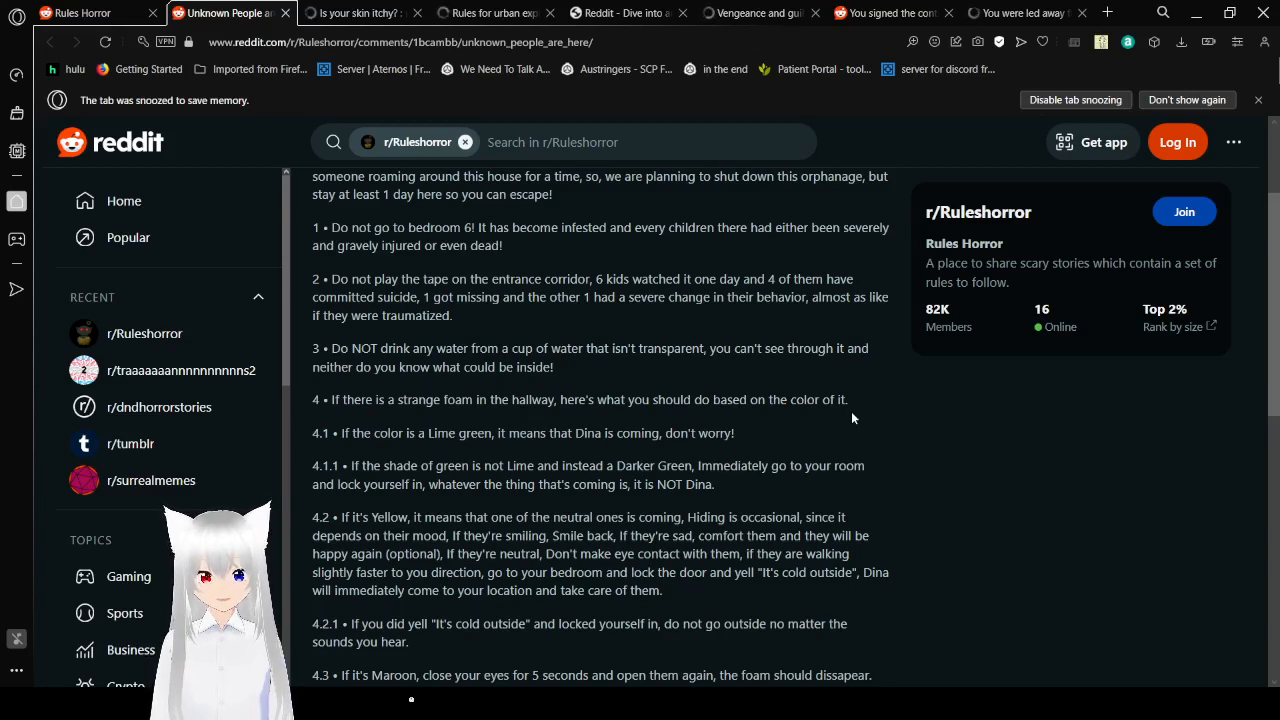
- Read down through the foam-colour rules to rules 5 and 6 about staying inside and sleeping
scroll("down", 3)
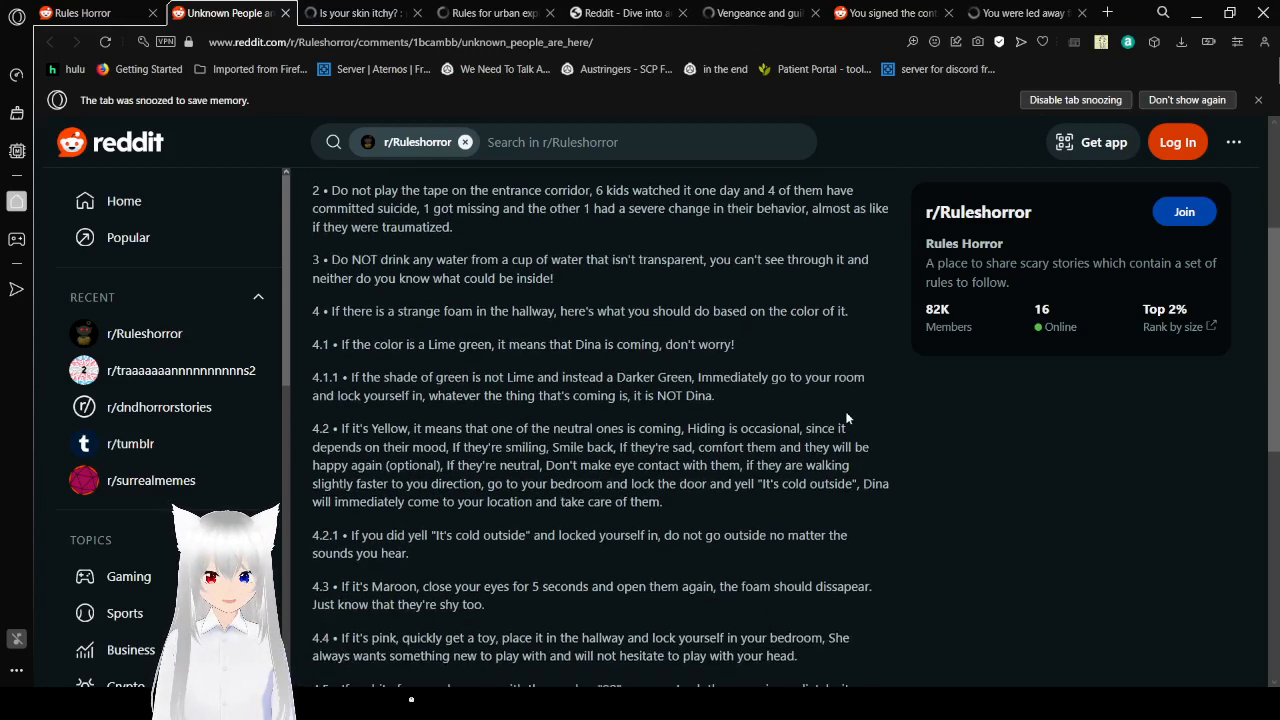
scroll("down", 3)
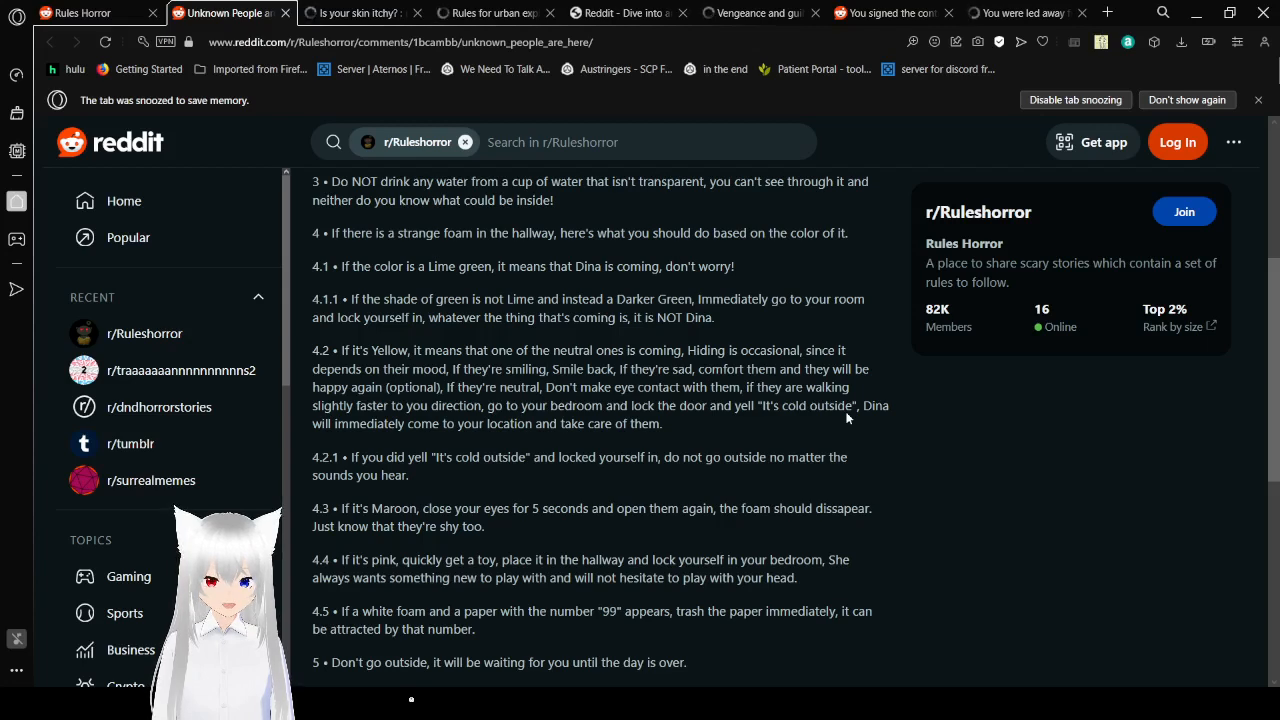
scroll("down", 3)
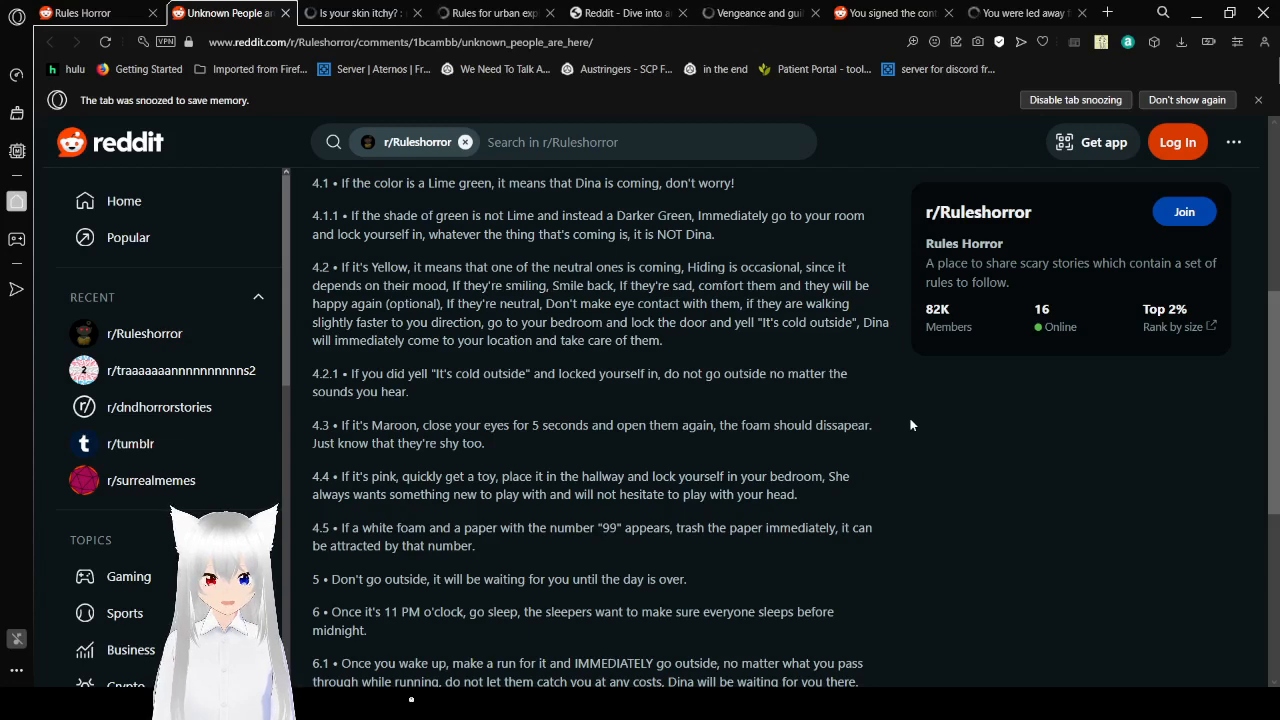
- Reach the post's final rule 6.1 and its upvote and comment counts
scroll("down", 3)
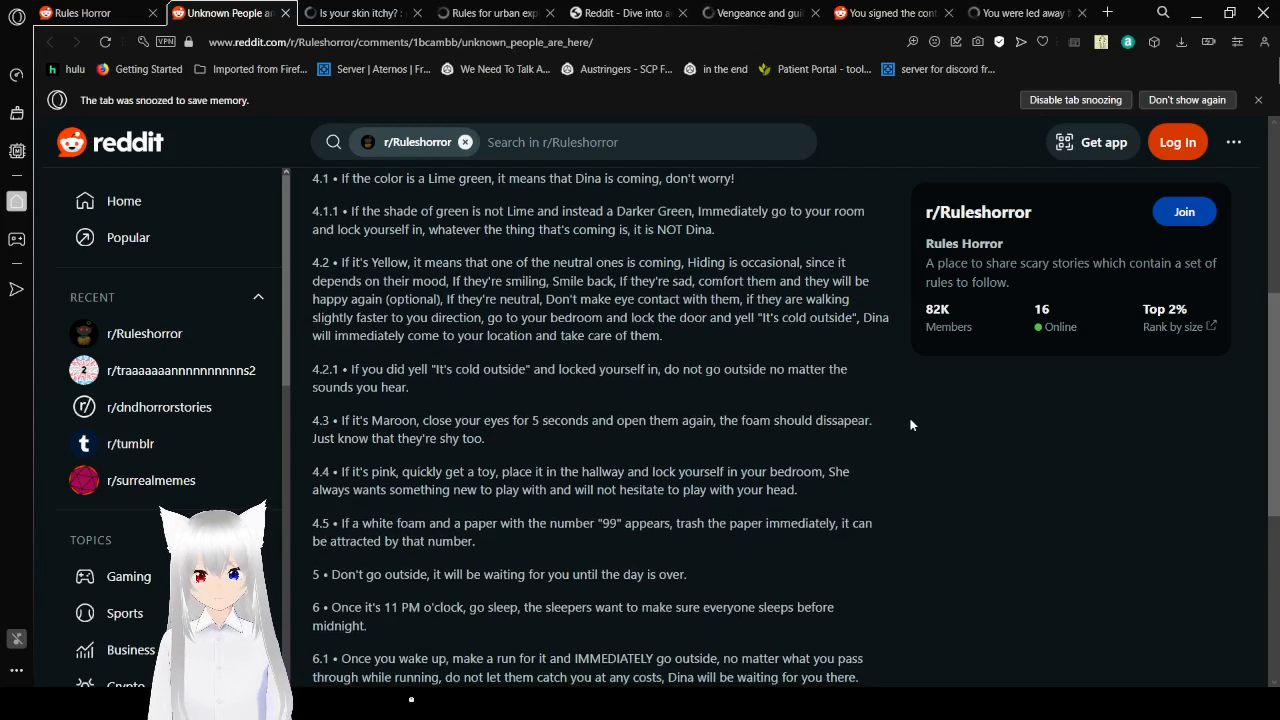
scroll("down", 3)
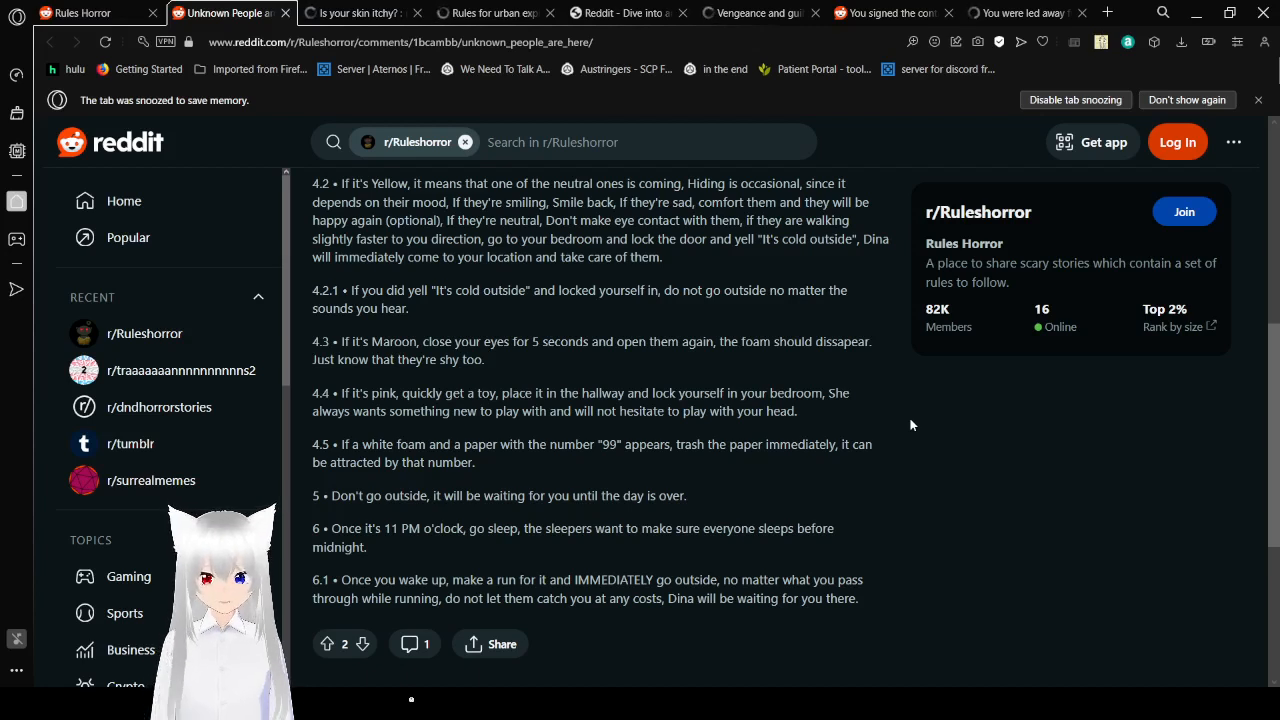
scroll("down", 3)
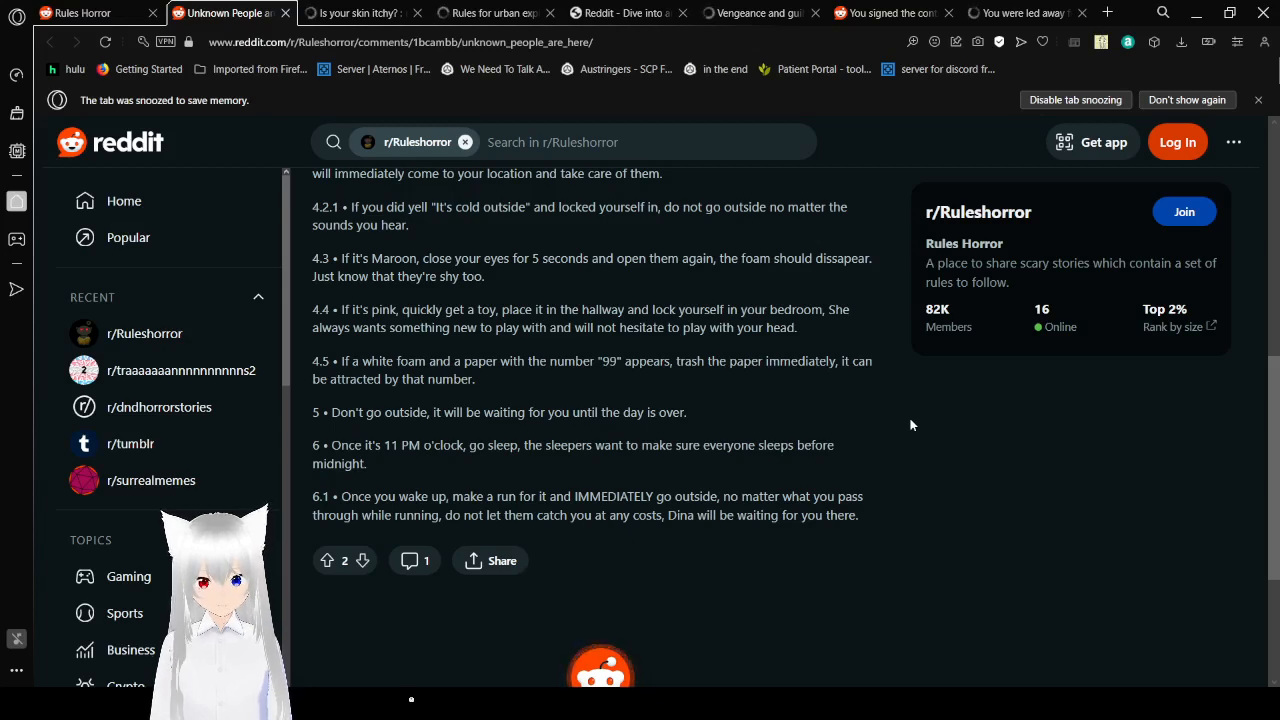
scroll("down", 3)
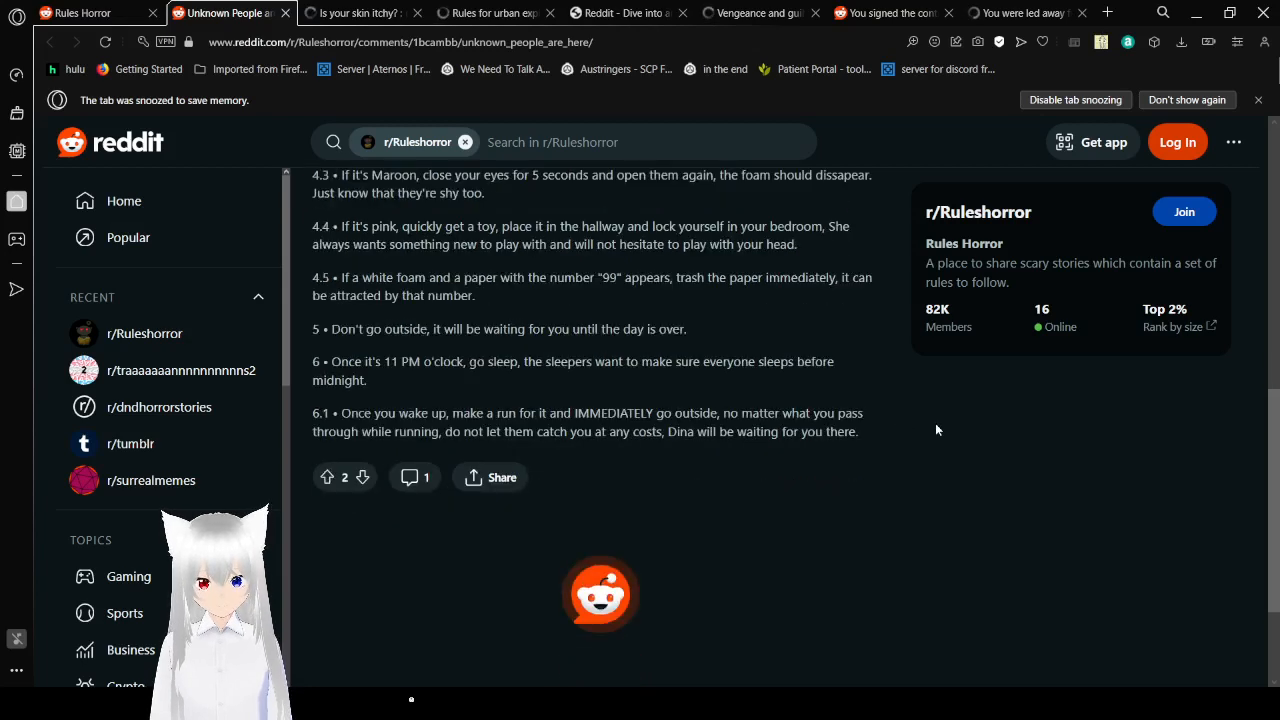
- Scroll slightly past rule 6.1 to finish the 'Unknown People are Here.' post
scroll("down", 3)
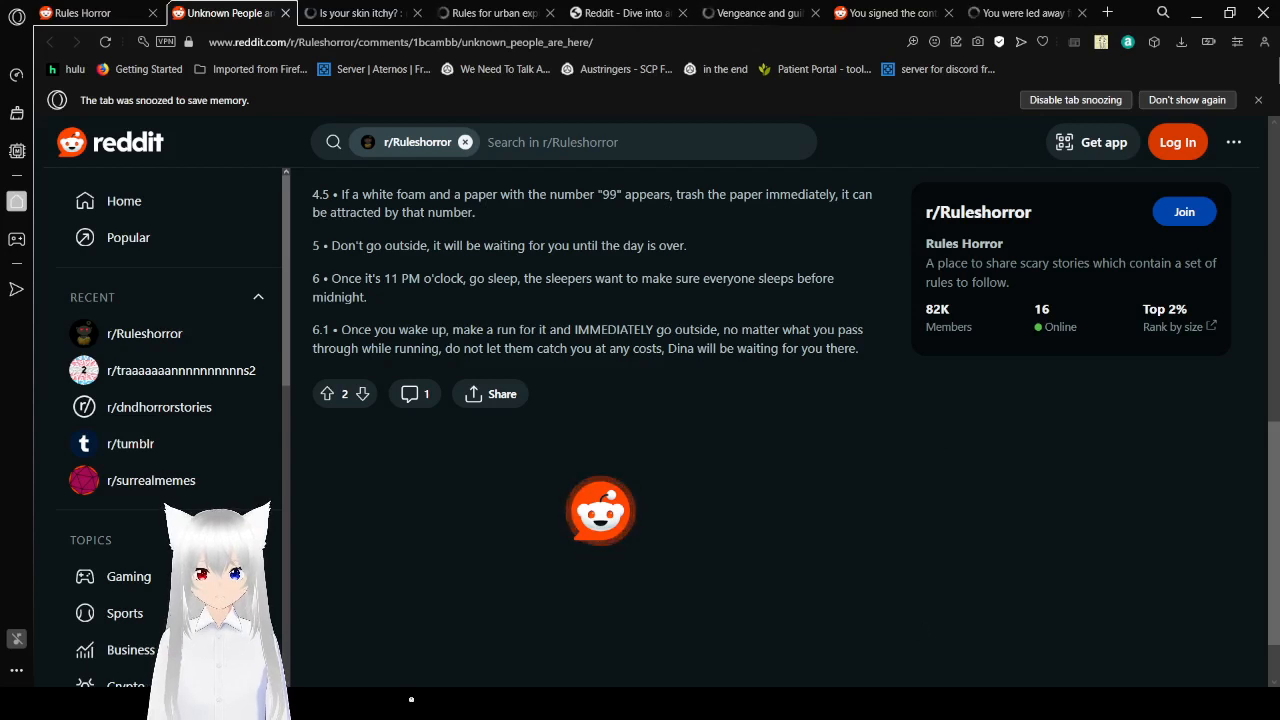
mouse_move(736, 590)
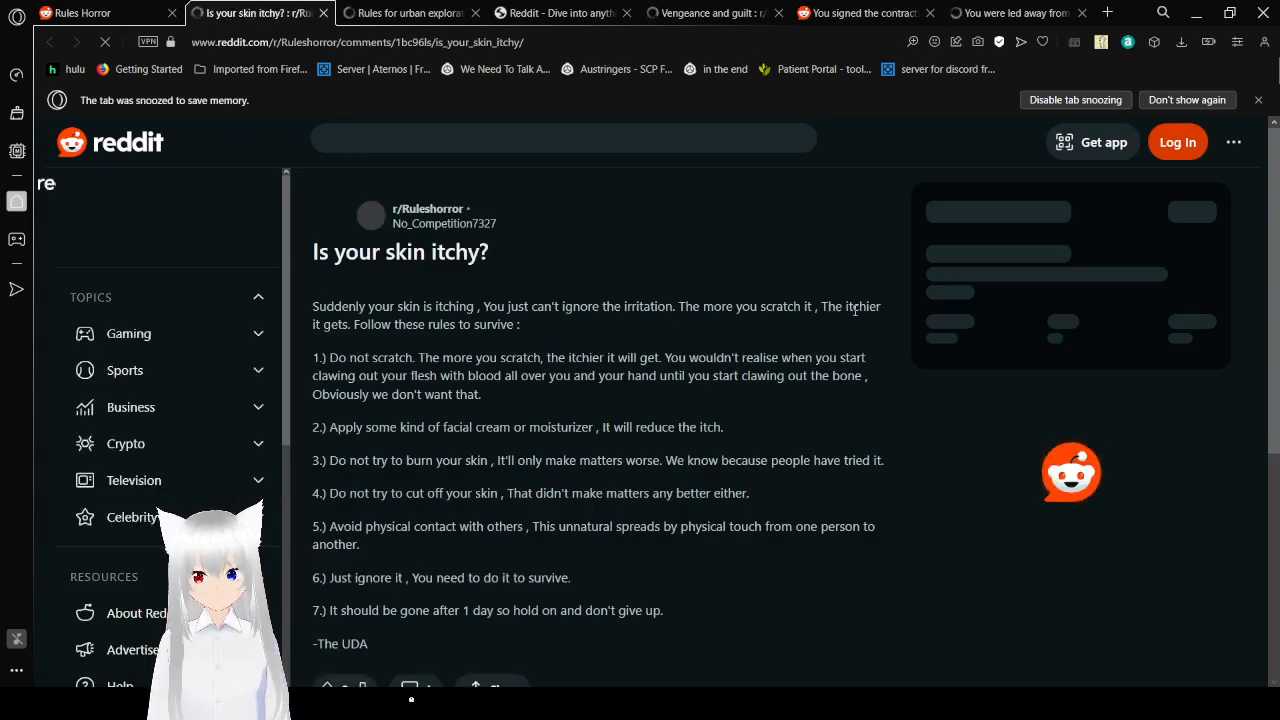
left_click(564, 140)
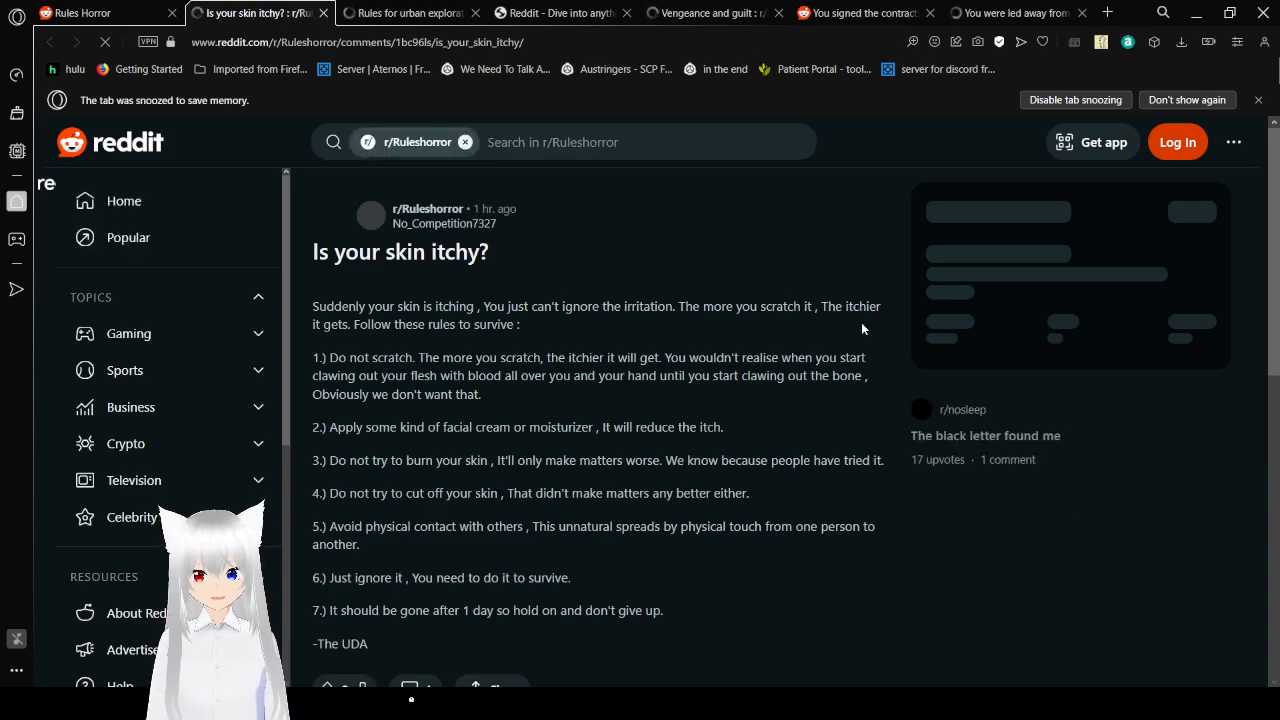
scroll("down", 3)
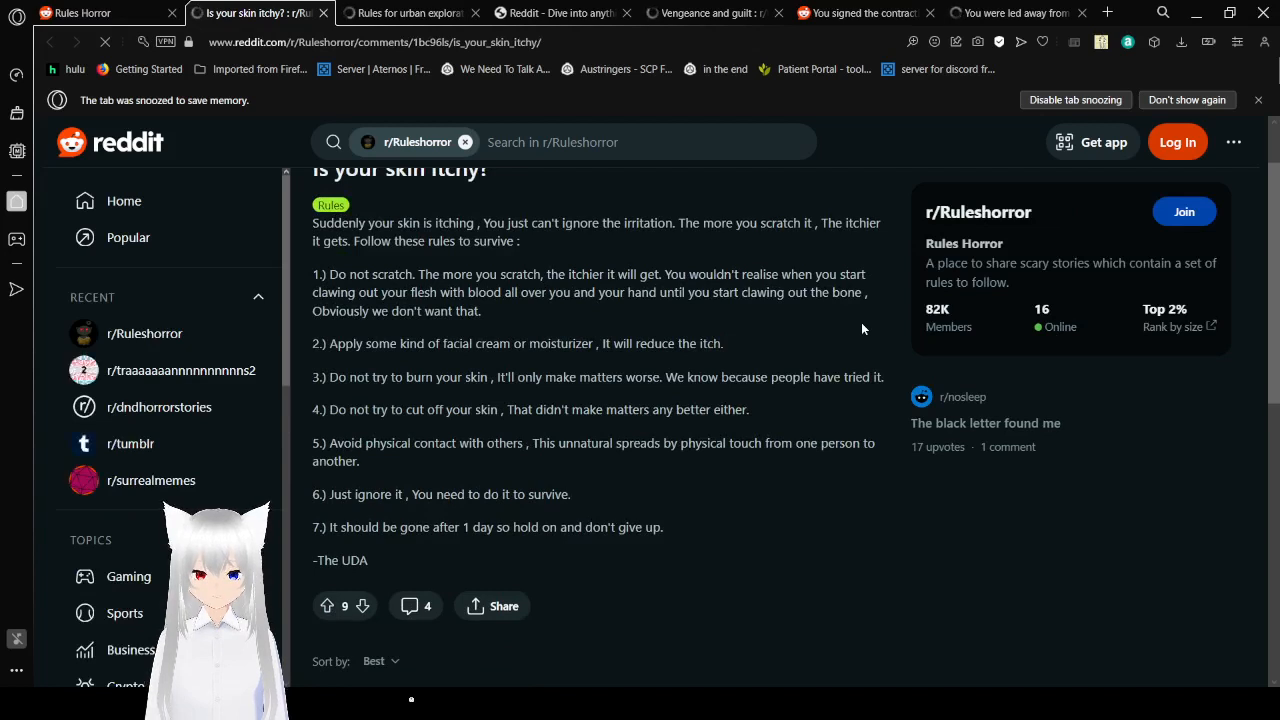
mouse_move(830, 336)
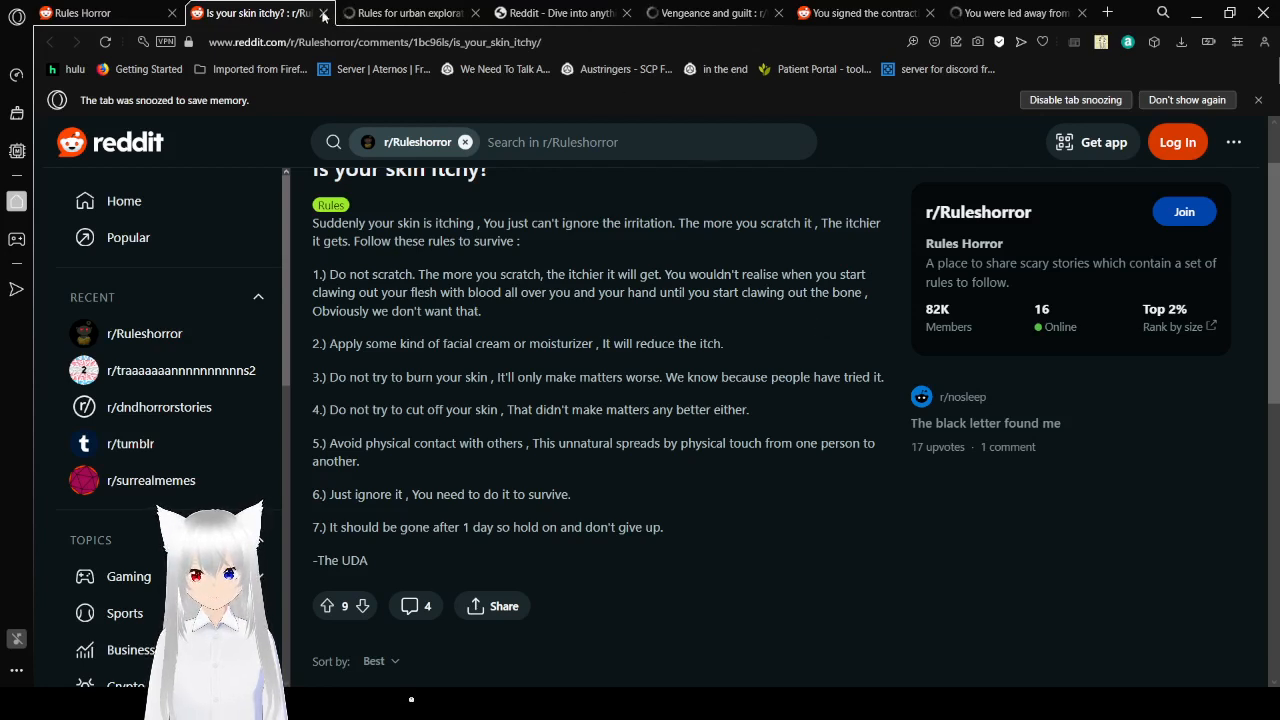
- Close the 'Is your skin itchy?' tab so 'Rules for urban exploration' loads with its opening paragraphs
left_click(264, 12)
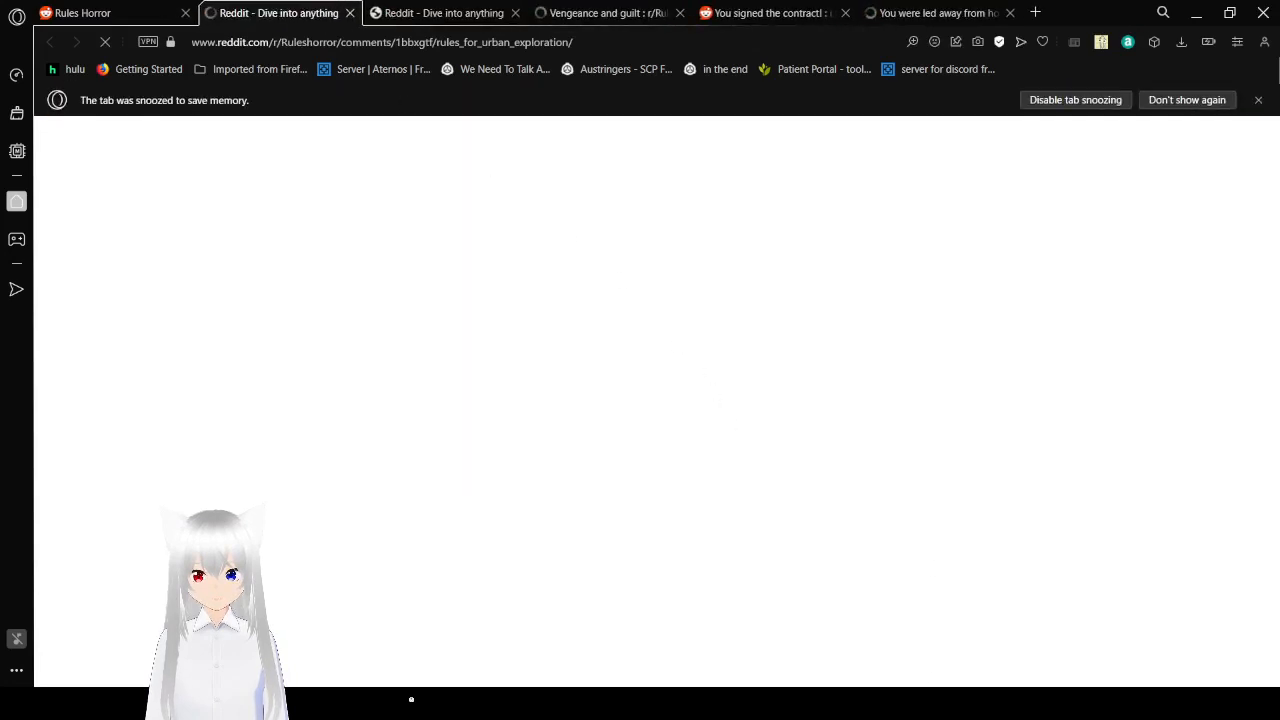
mouse_move(948, 640)
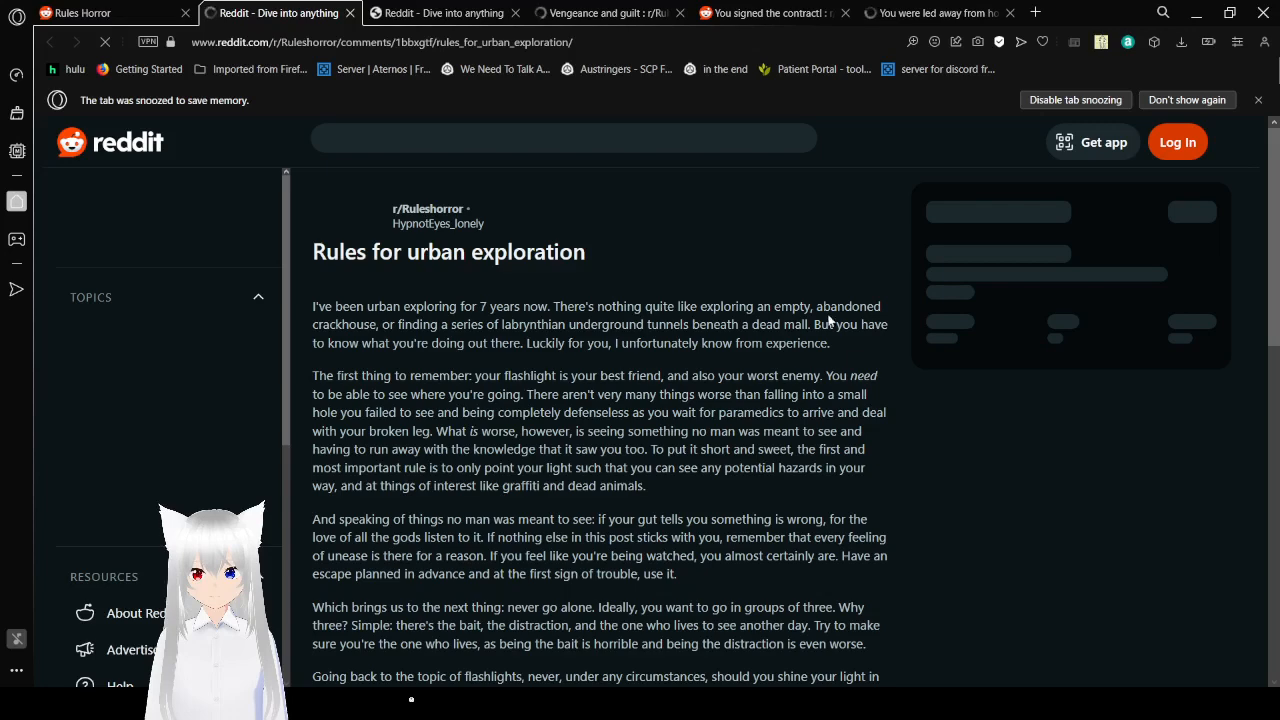
mouse_move(824, 250)
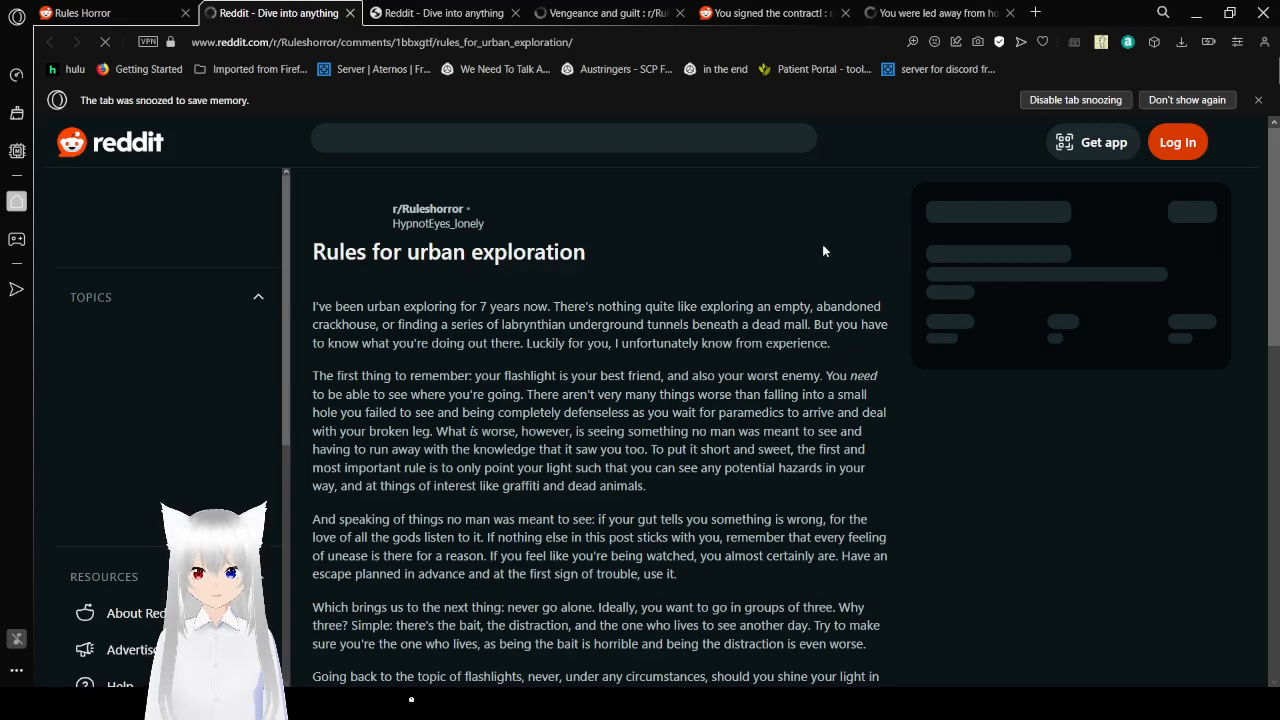
scroll("down", 3)
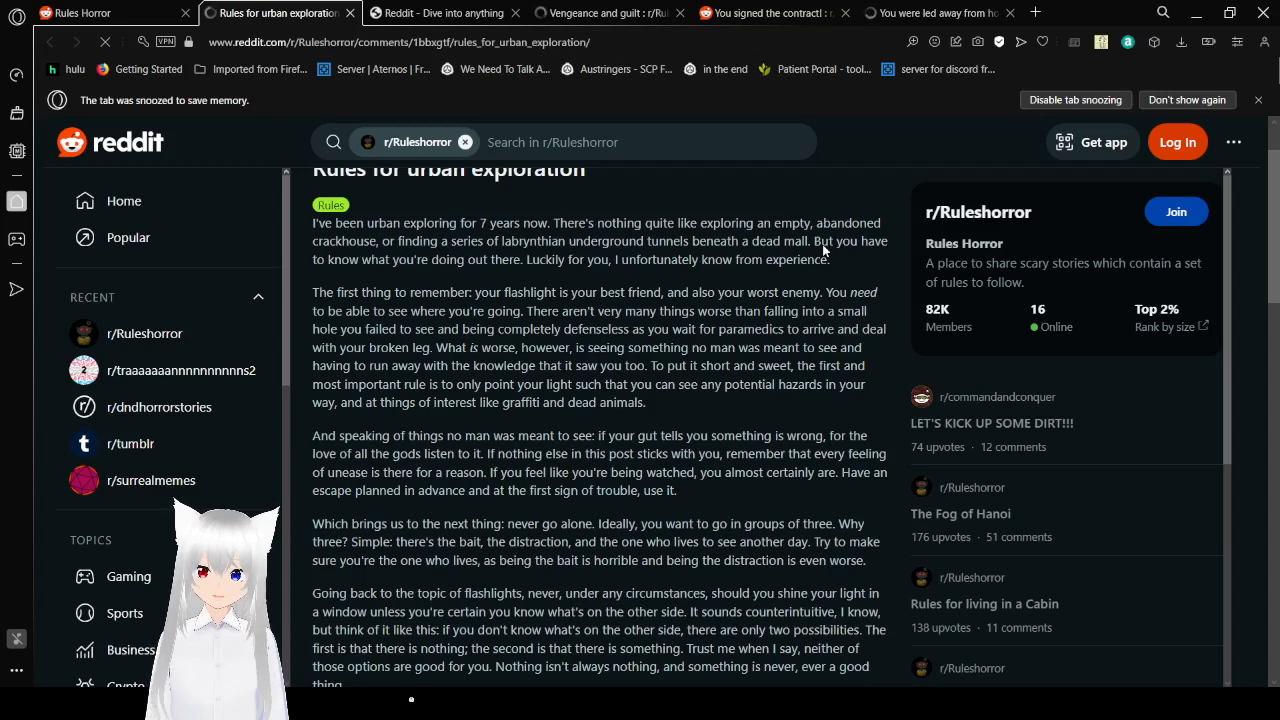
- Read down the urban exploration rules to the paragraphs about staying small and cops arriving
scroll("down", 3)
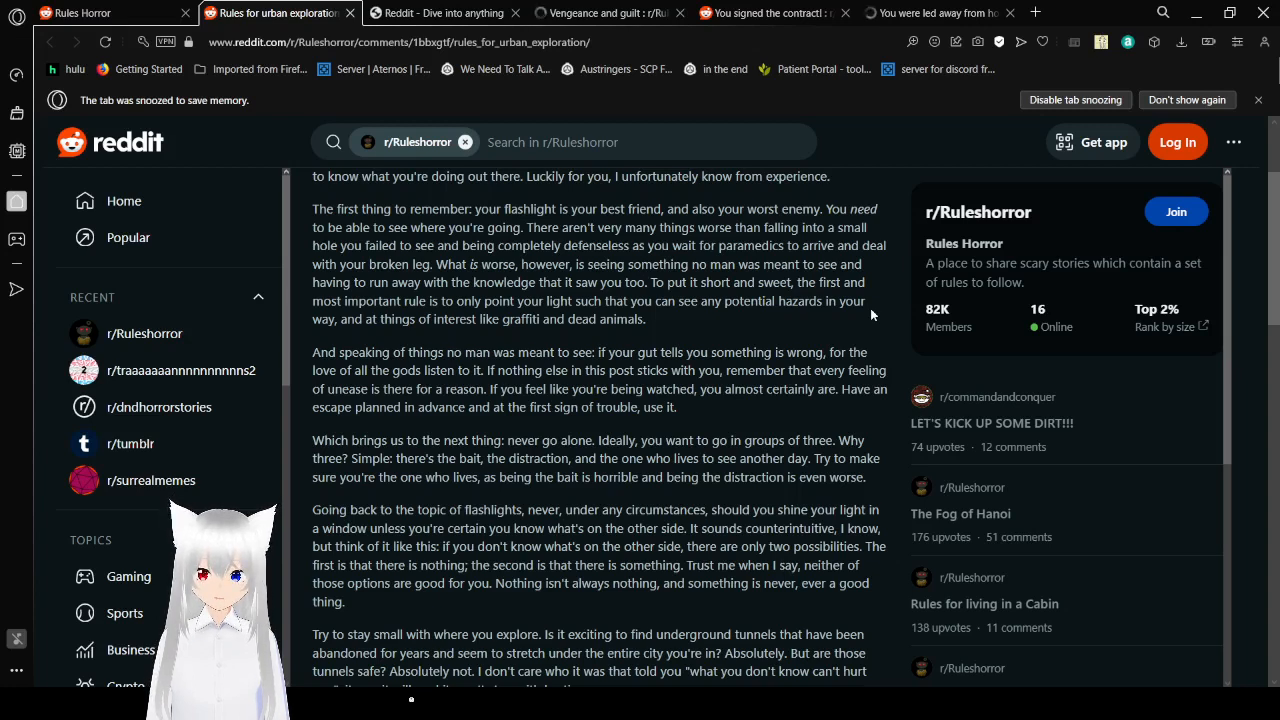
scroll("down", 3)
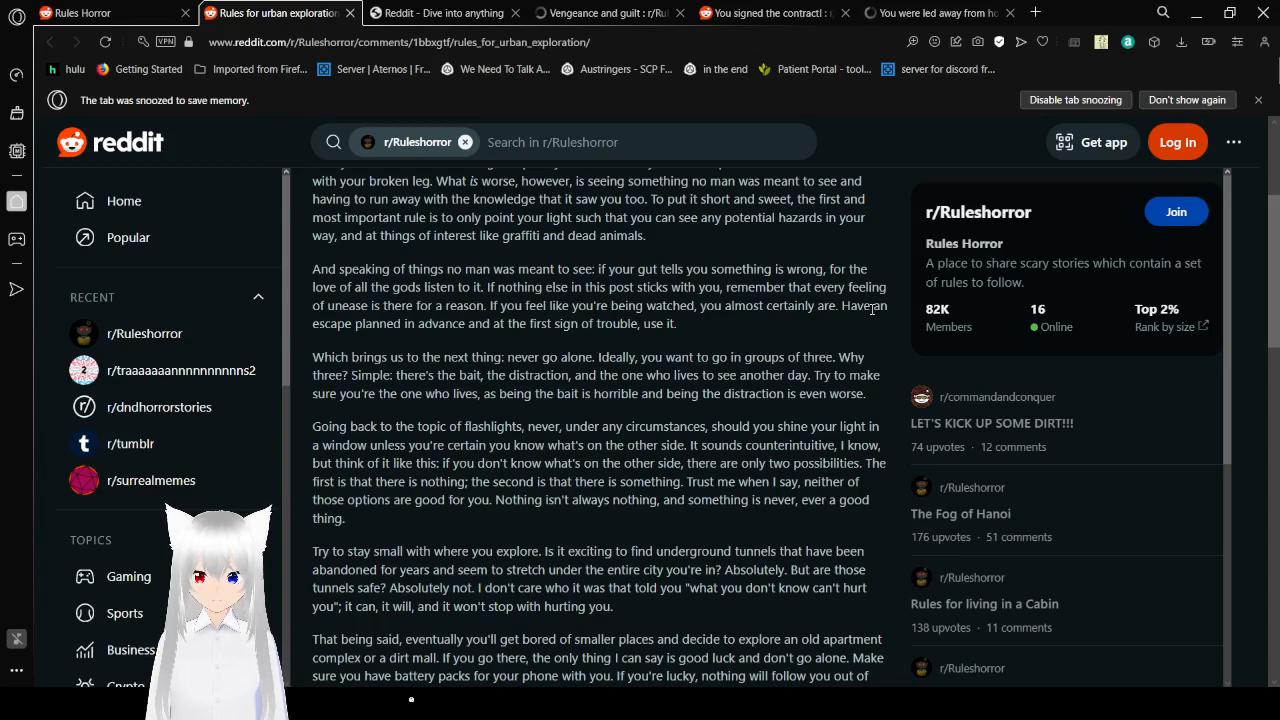
mouse_move(850, 320)
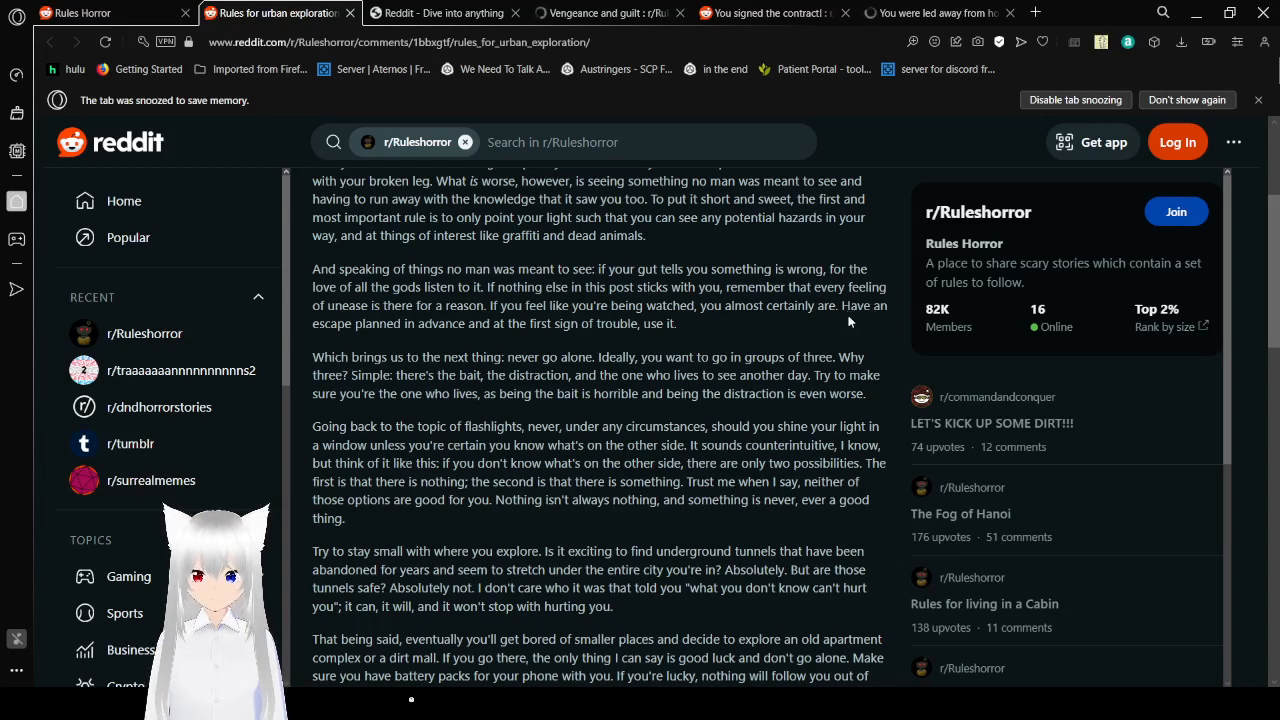
scroll("down", 3)
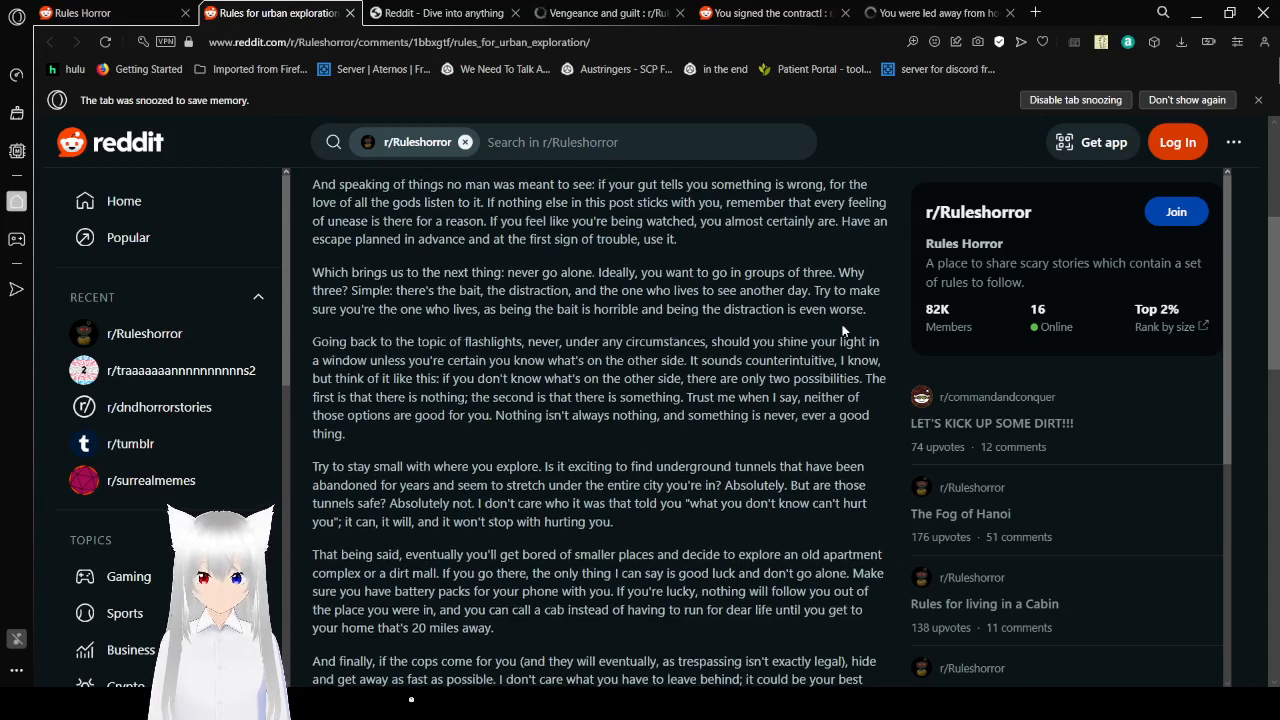
- Finish the urban exploration post at its last paragraph, vote count and comments area
scroll("down", 3)
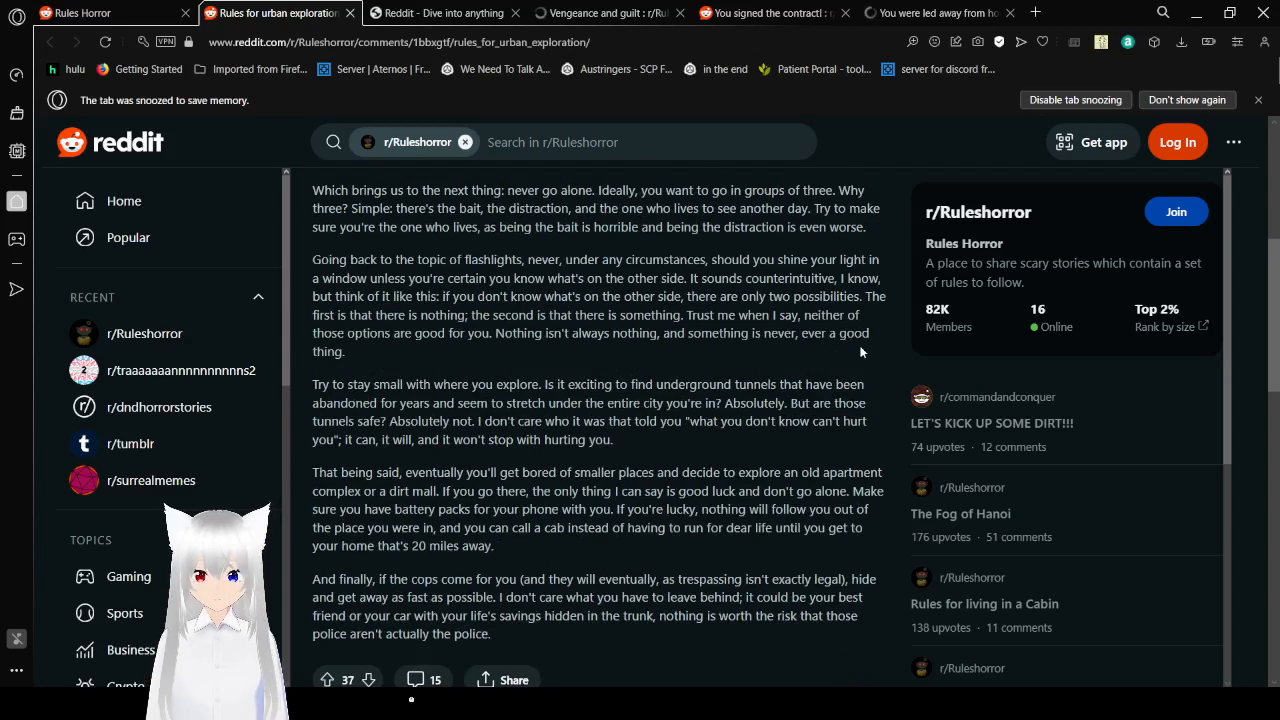
scroll("down", 3)
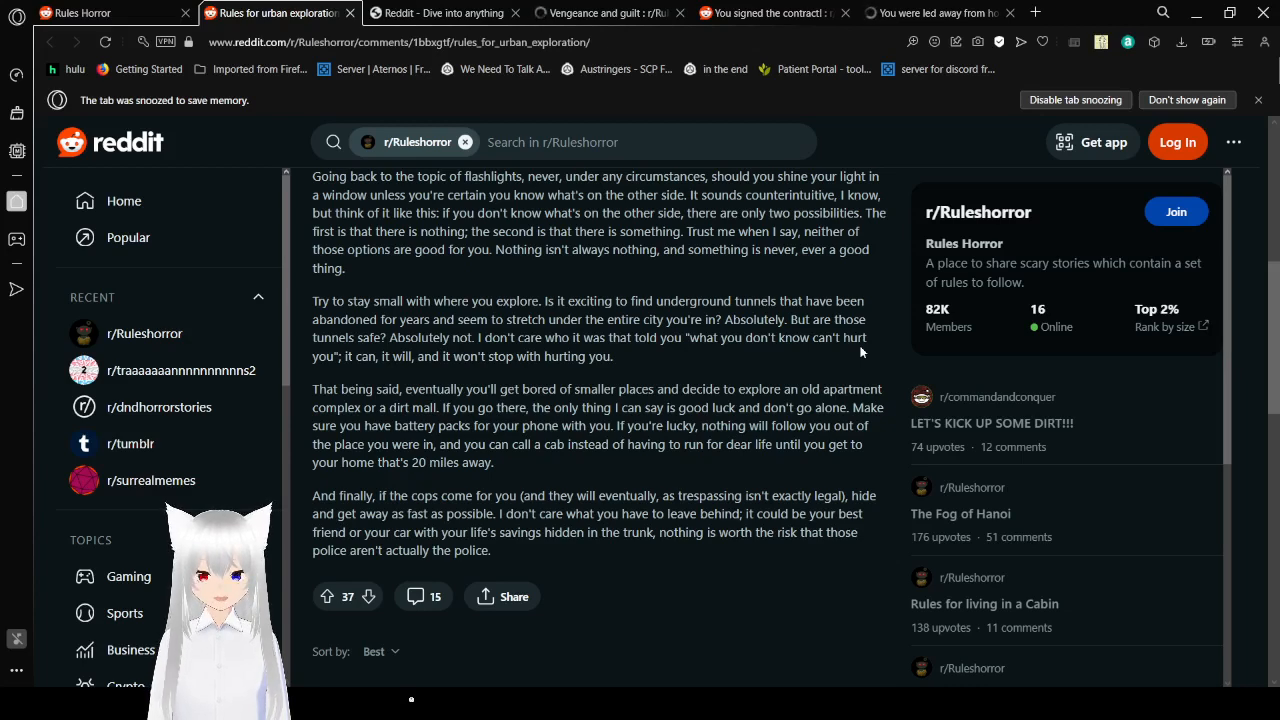
scroll("down", 3)
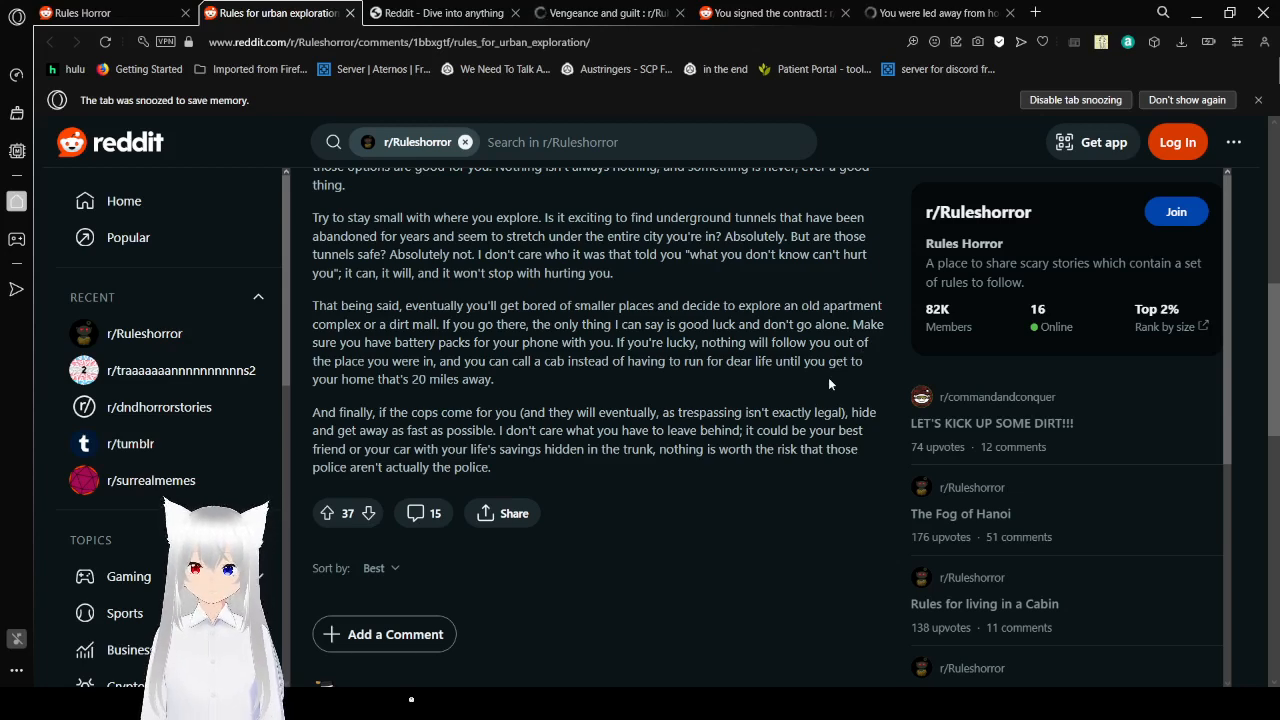
scroll("down", 3)
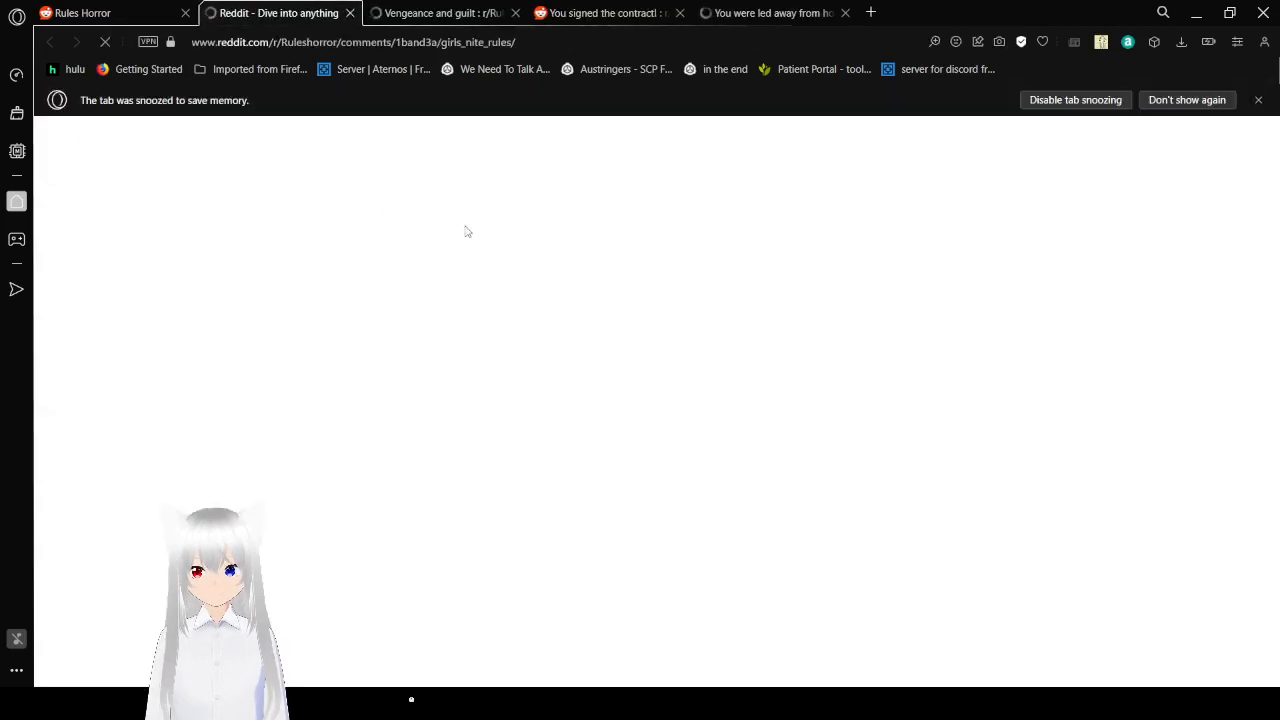
mouse_move(766, 302)
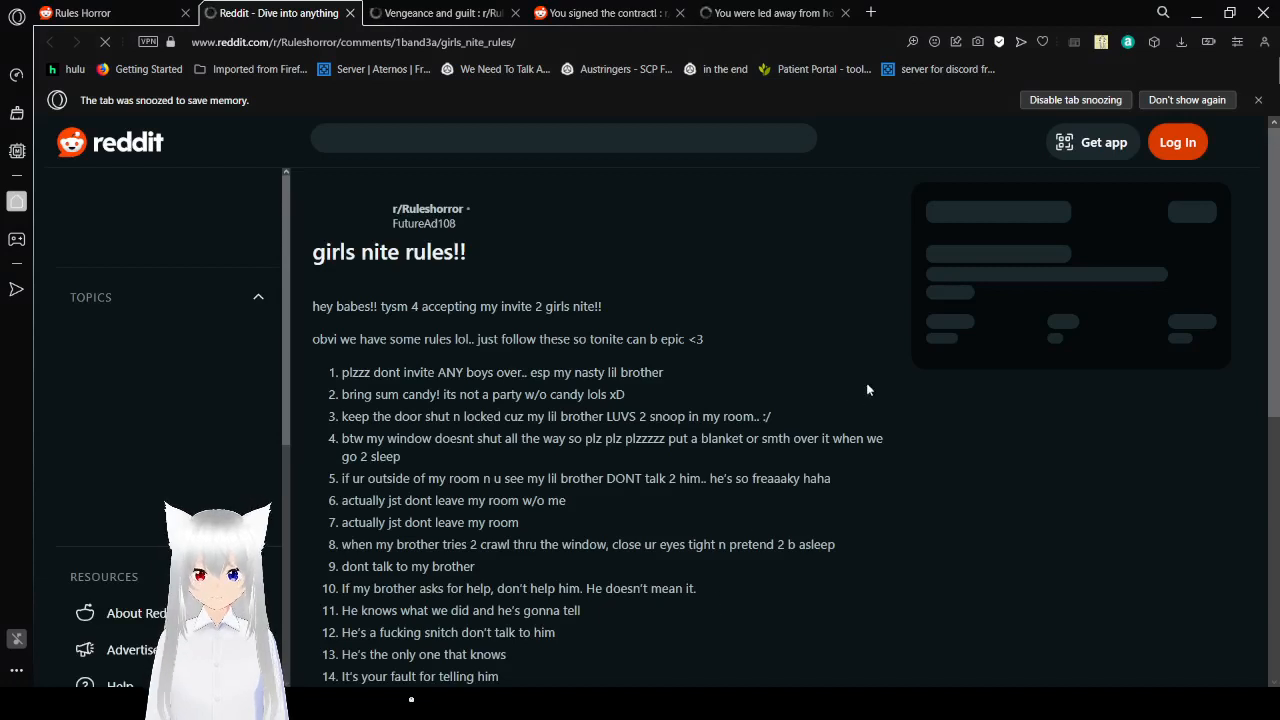
- Scroll the 'girls nite rules!!' post to show all 15 rules and its vote count
scroll("down", 3)
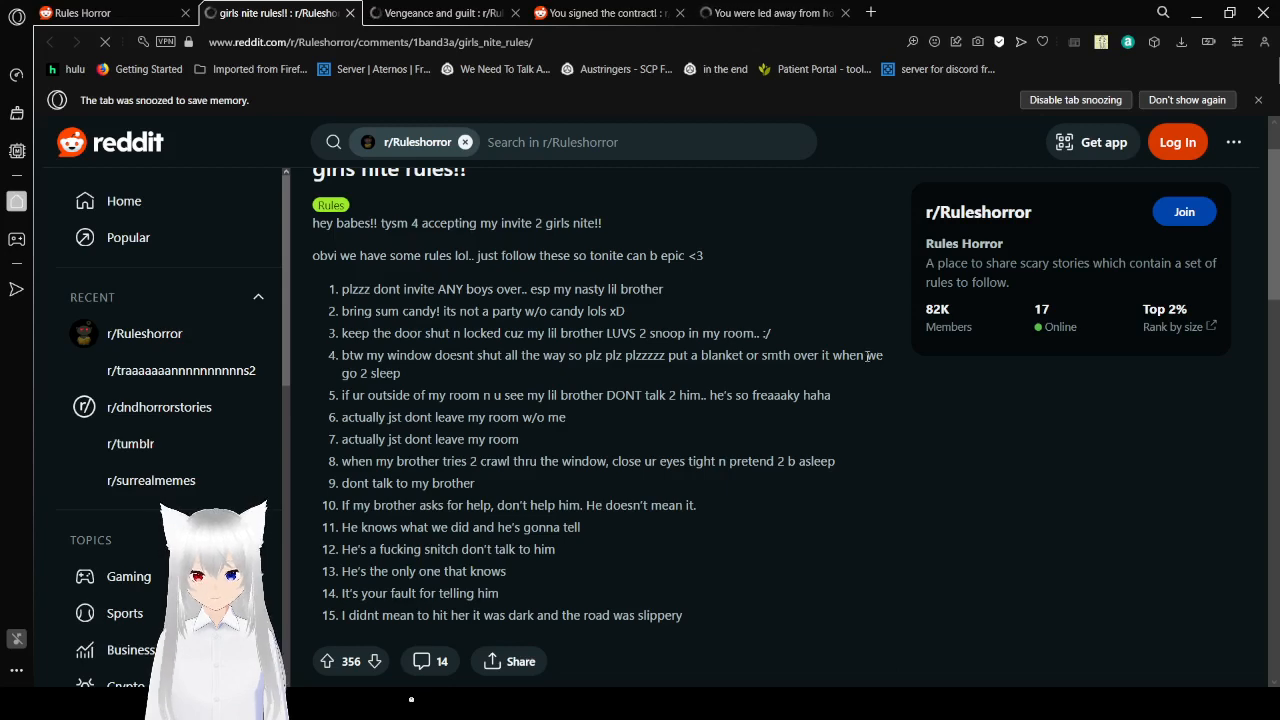
scroll("down", 3)
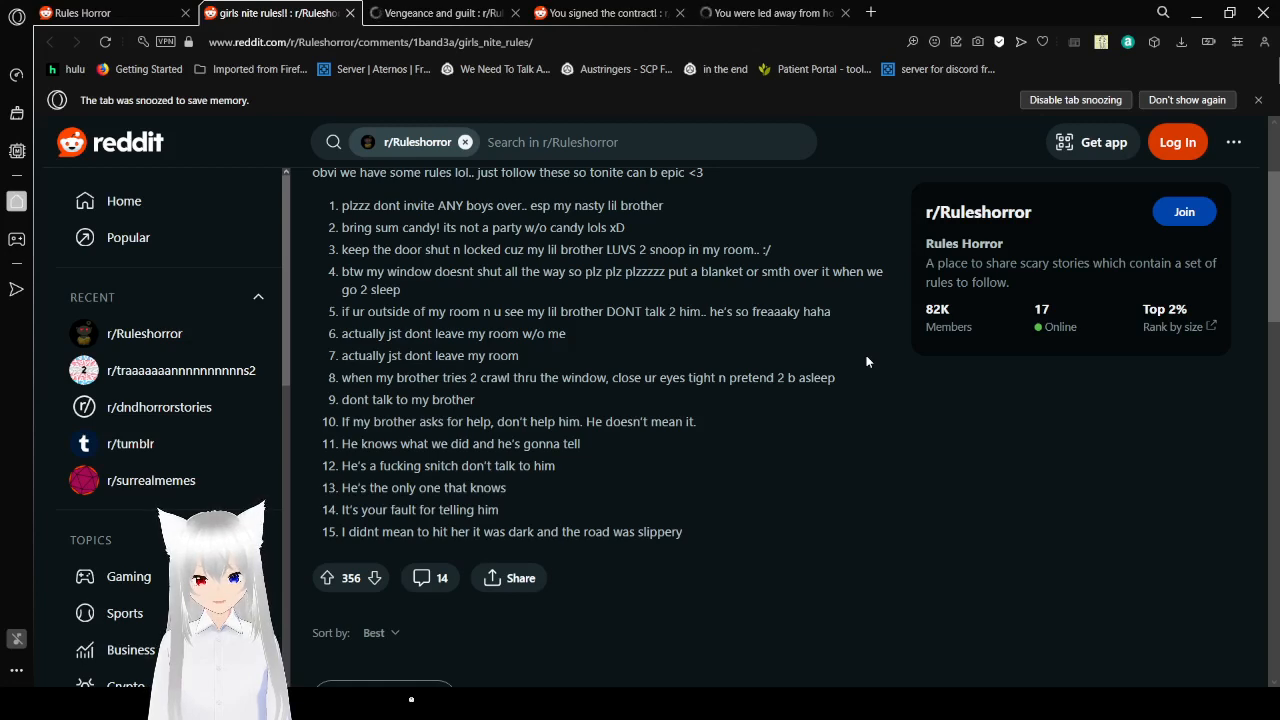
- Scroll past the last girls nite rule to the Add a Comment box and first comment
scroll("down", 3)
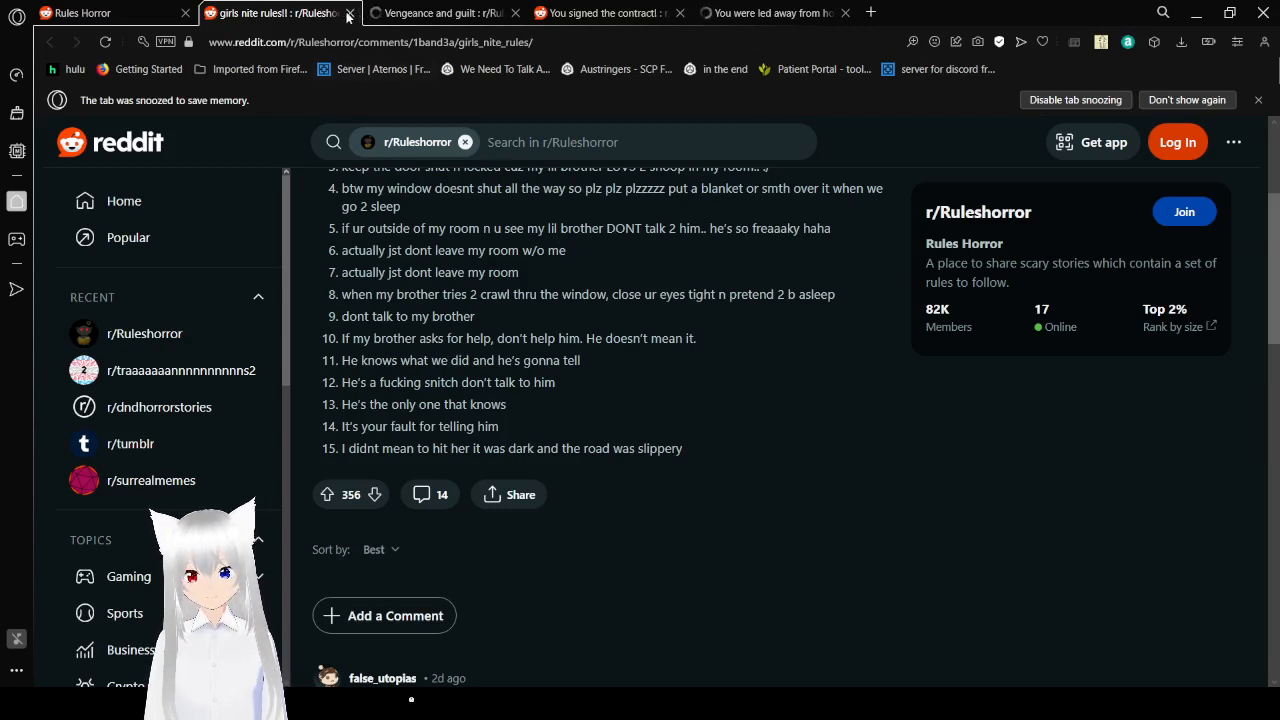
- Close the girls nite rules tab and bring up 'Vengeance and guilt' with its intro and Steps 1–8
left_click(440, 12)
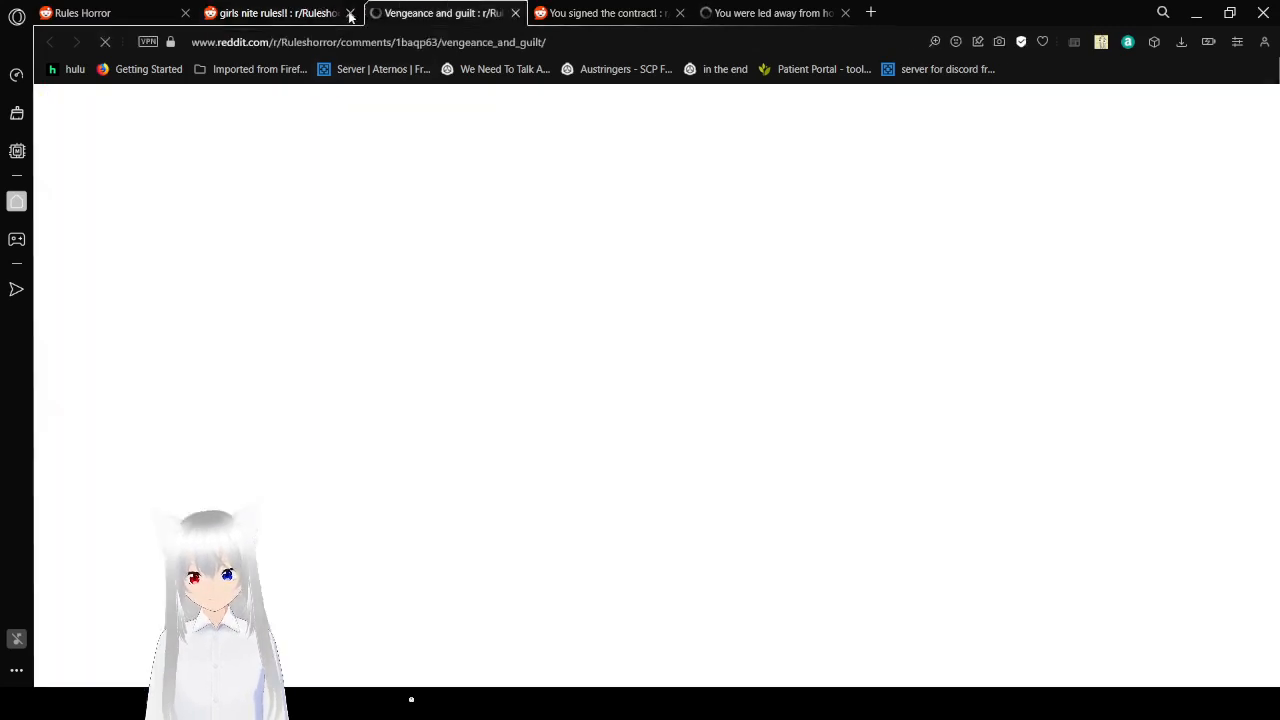
left_click(350, 12)
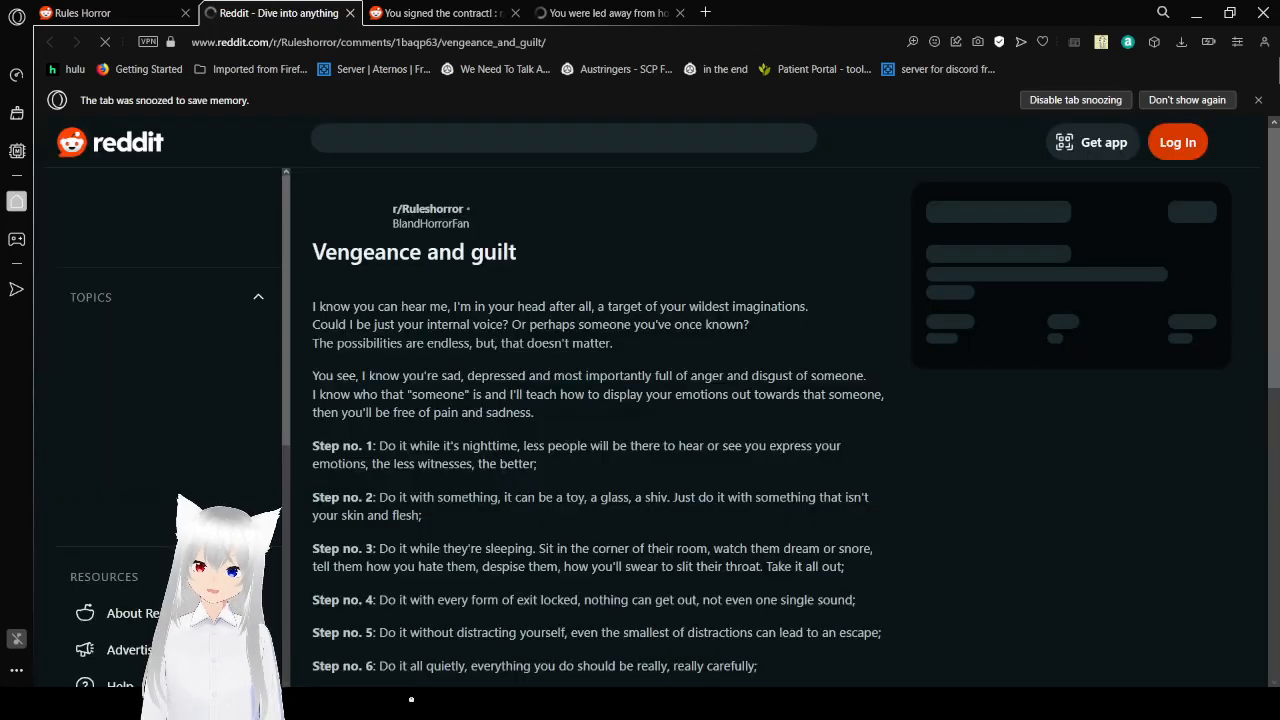
mouse_move(854, 328)
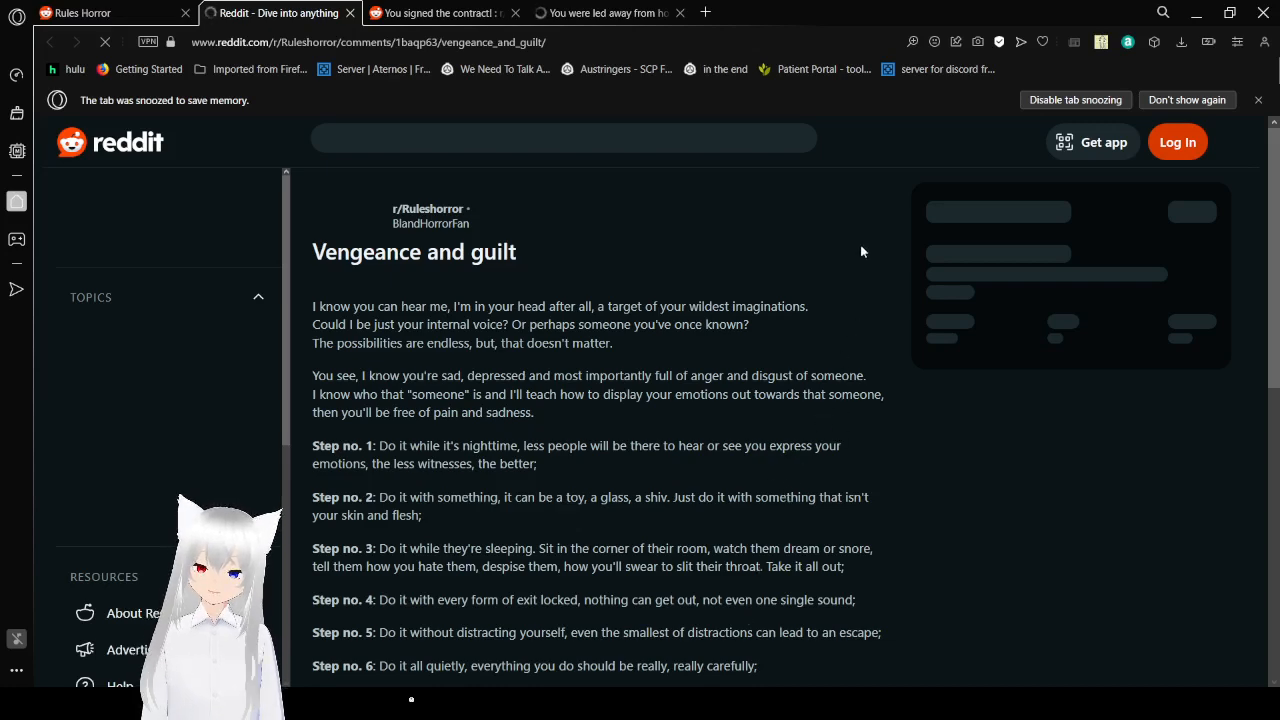
scroll("down", 3)
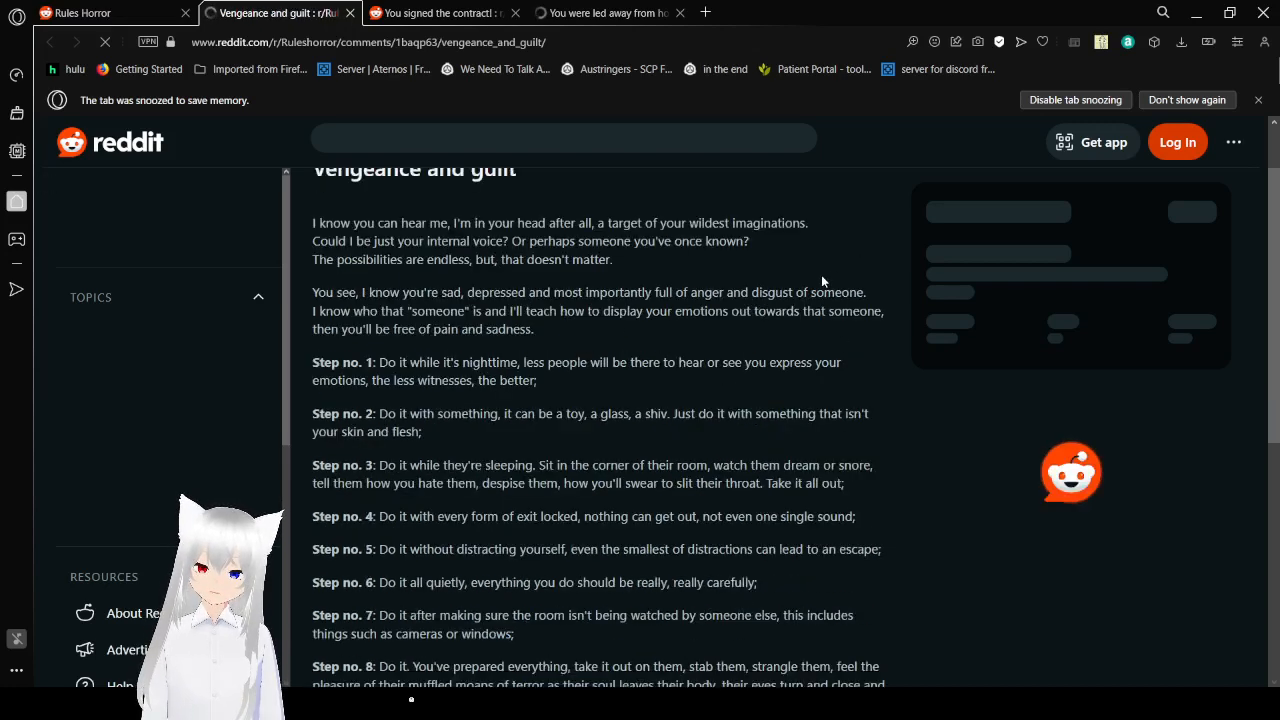
left_click(562, 138)
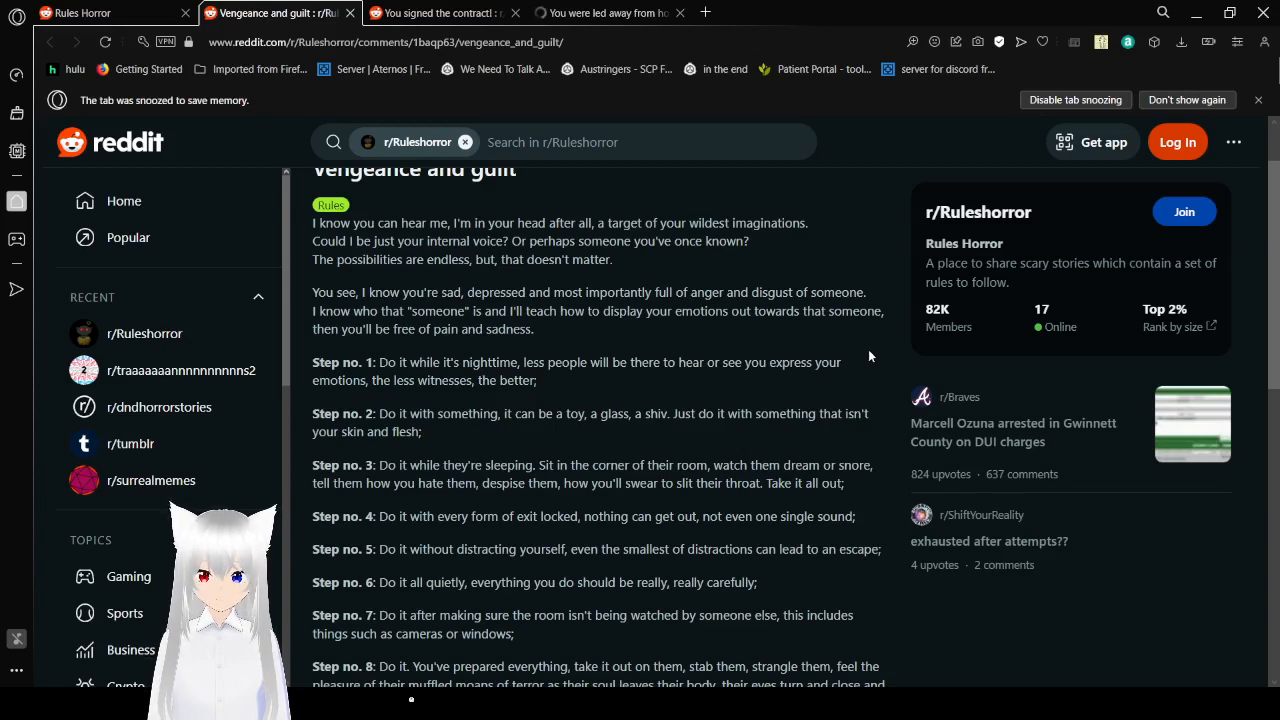
- Scroll through 'Vengeance and guilt' to its closing line 'What have you done…?' and return to the title
scroll("down", 3)
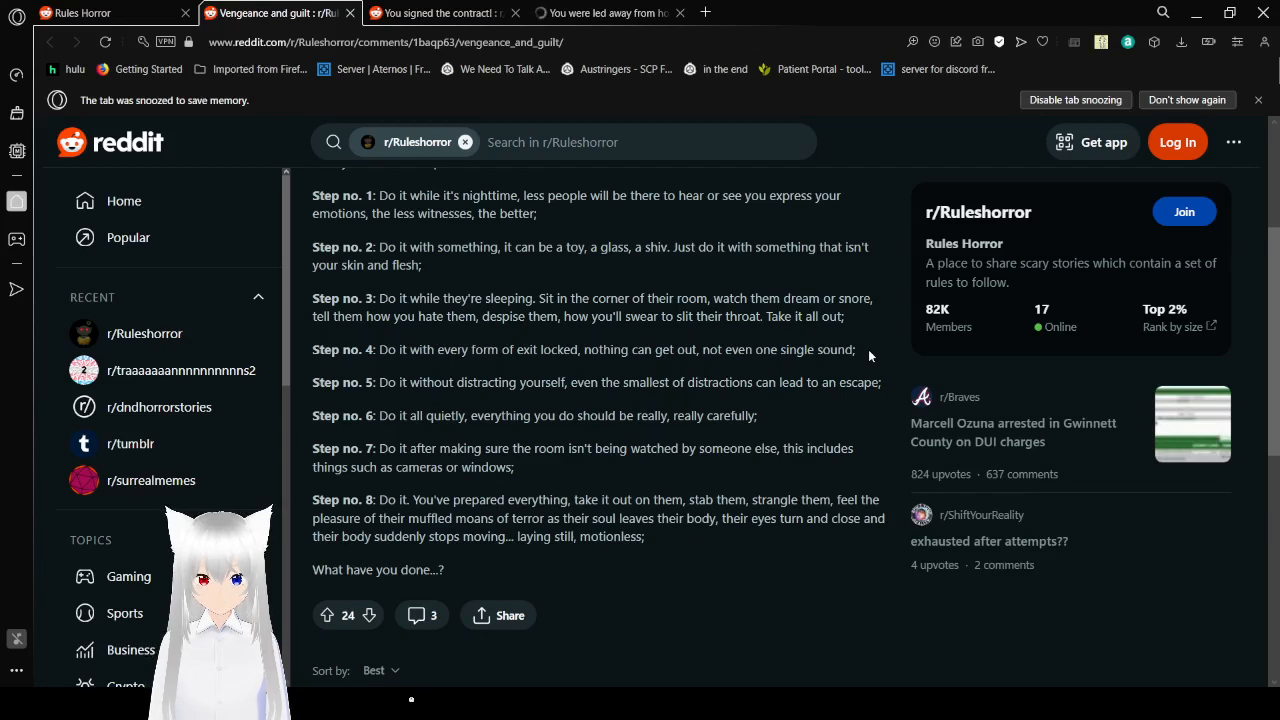
scroll("down", 3)
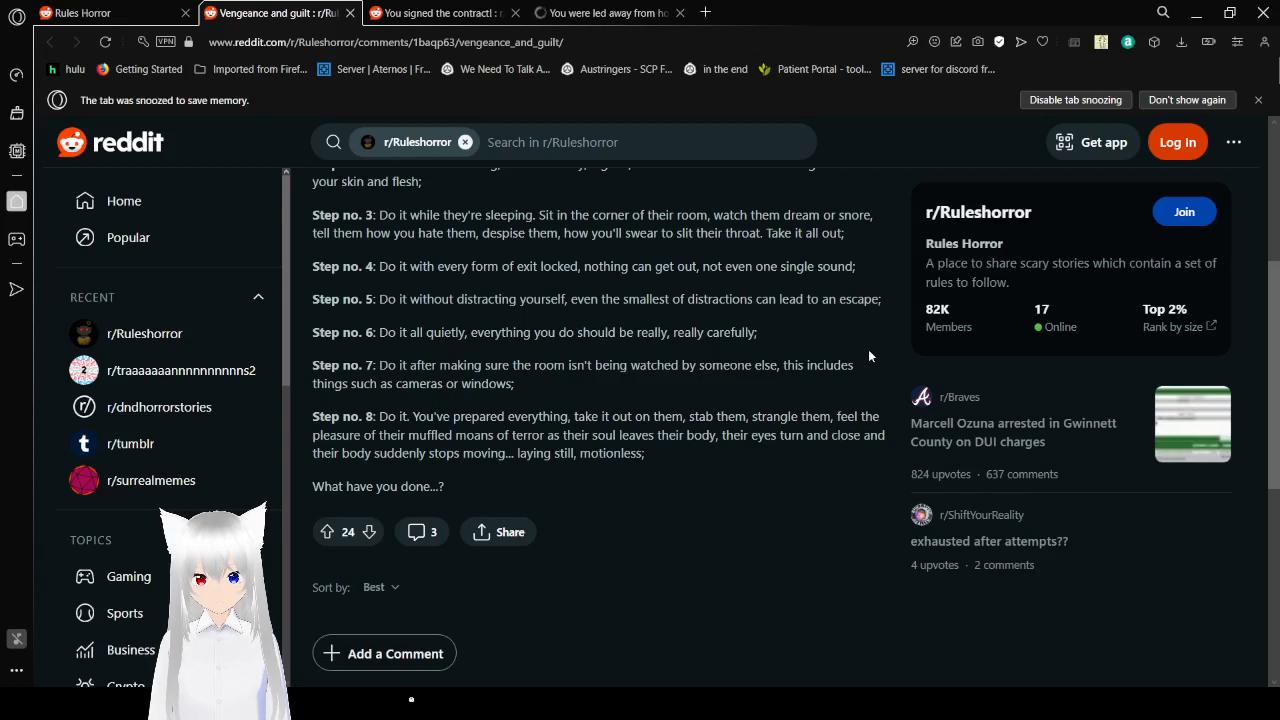
scroll("down", 3)
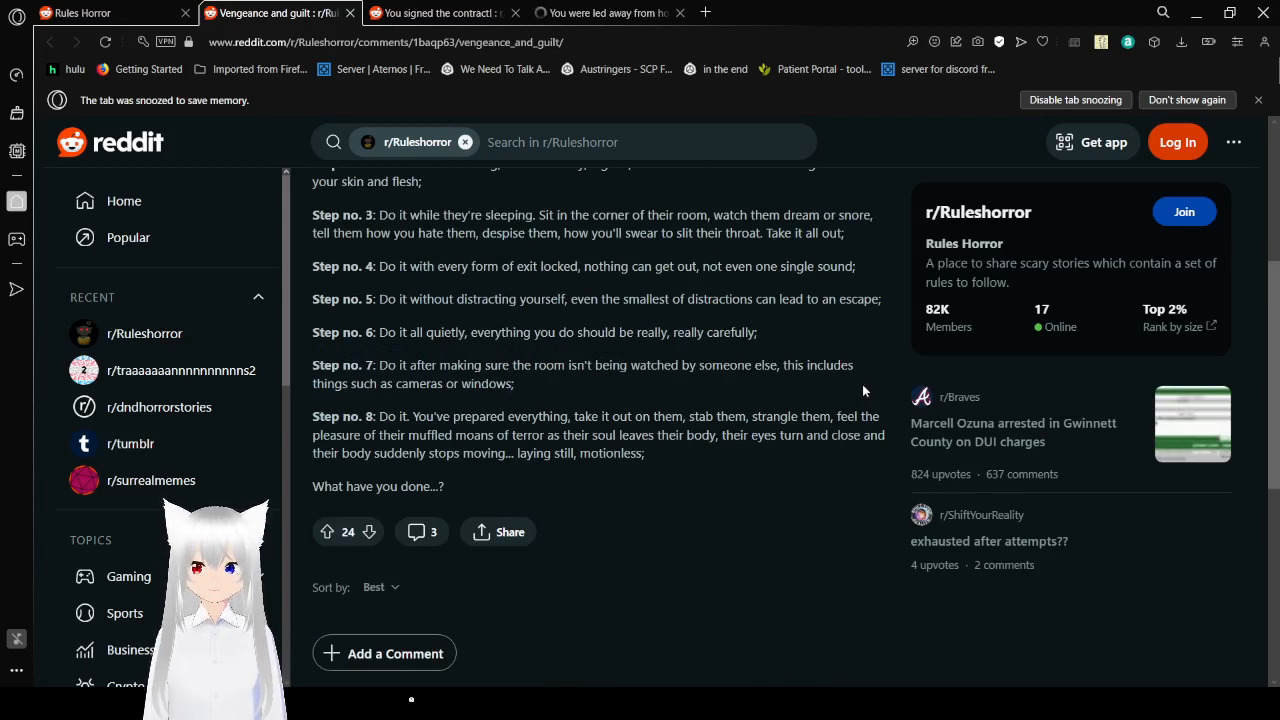
scroll("up", 3)
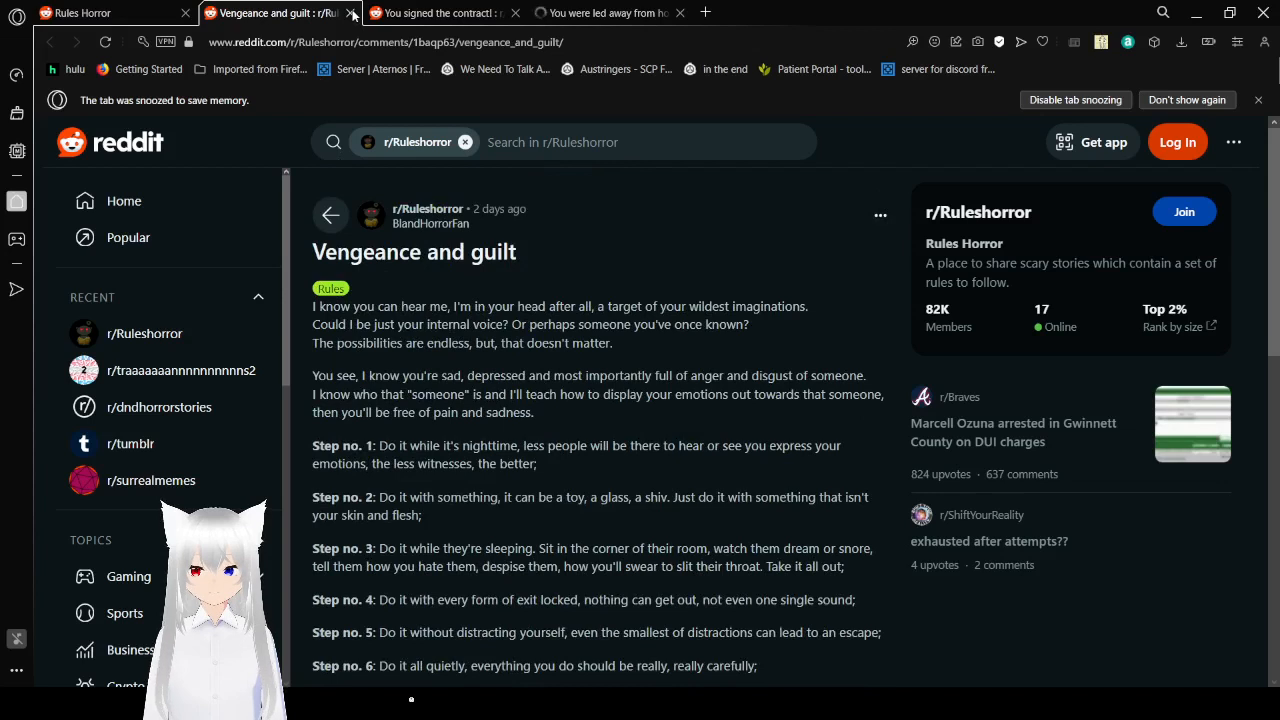
- Switch to the browser tab holding the 'You signed the contract!' post
left_click(352, 12)
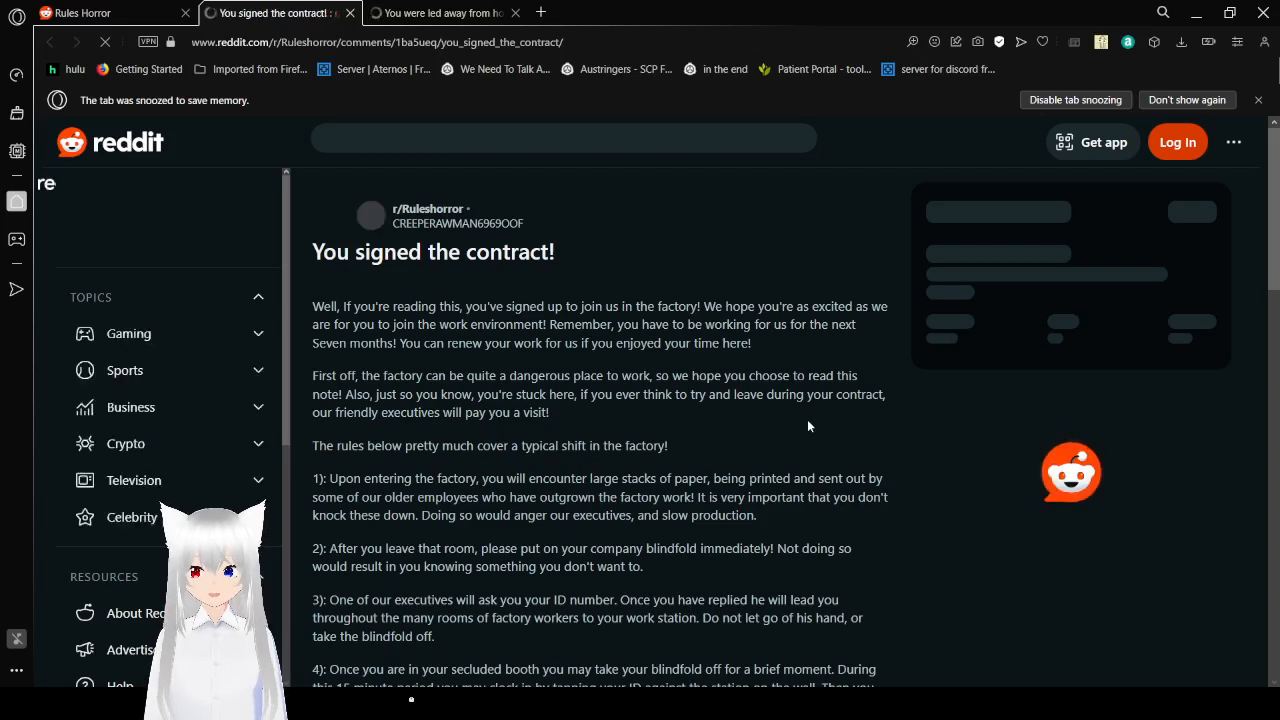
- Let the 'You signed the contract!' post load and begin reading the factory intro down to rules 4 and 5
left_click(564, 140)
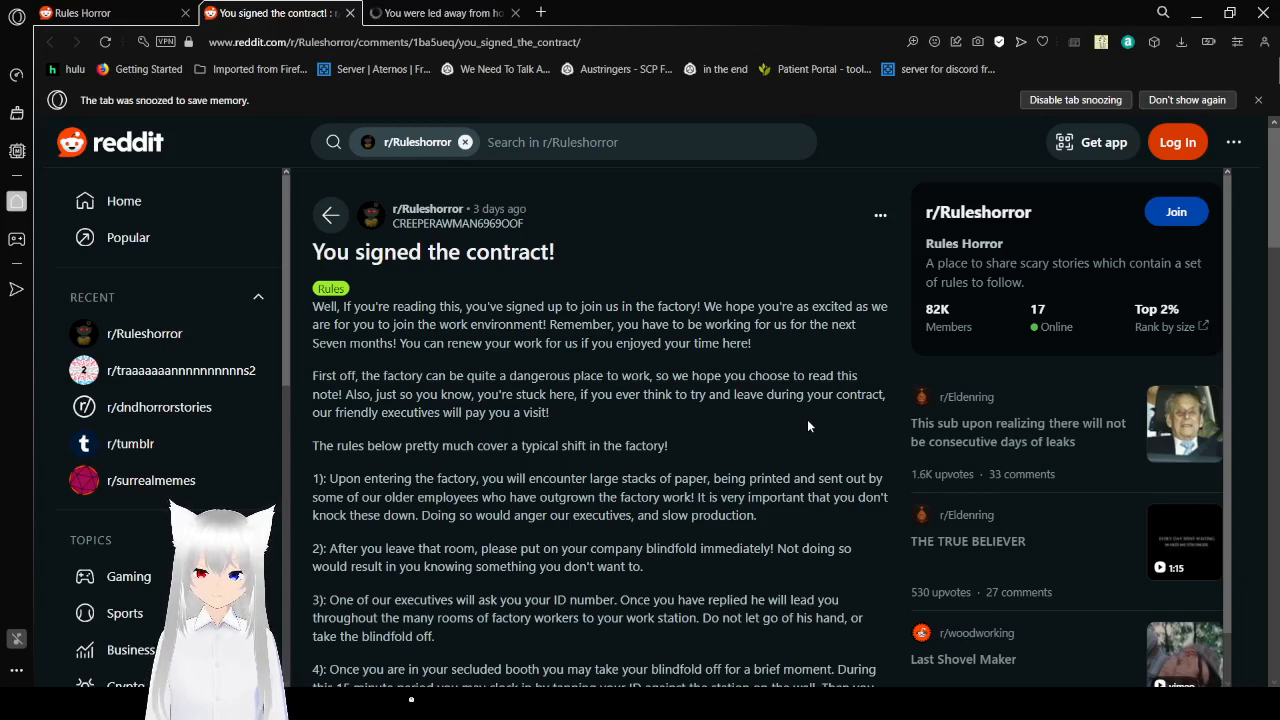
scroll("down", 3)
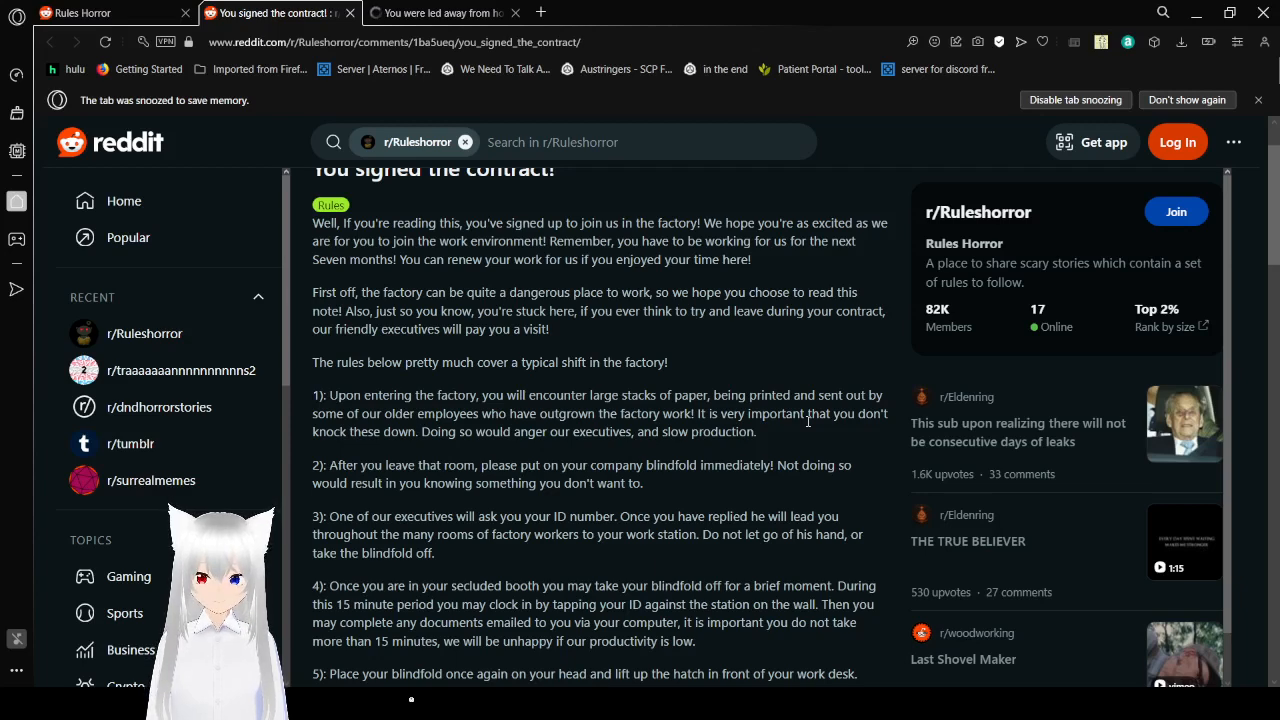
- Read the factory contract rules 1 through 8 and the basics of a single shift, reaching rule 9
scroll("down", 3)
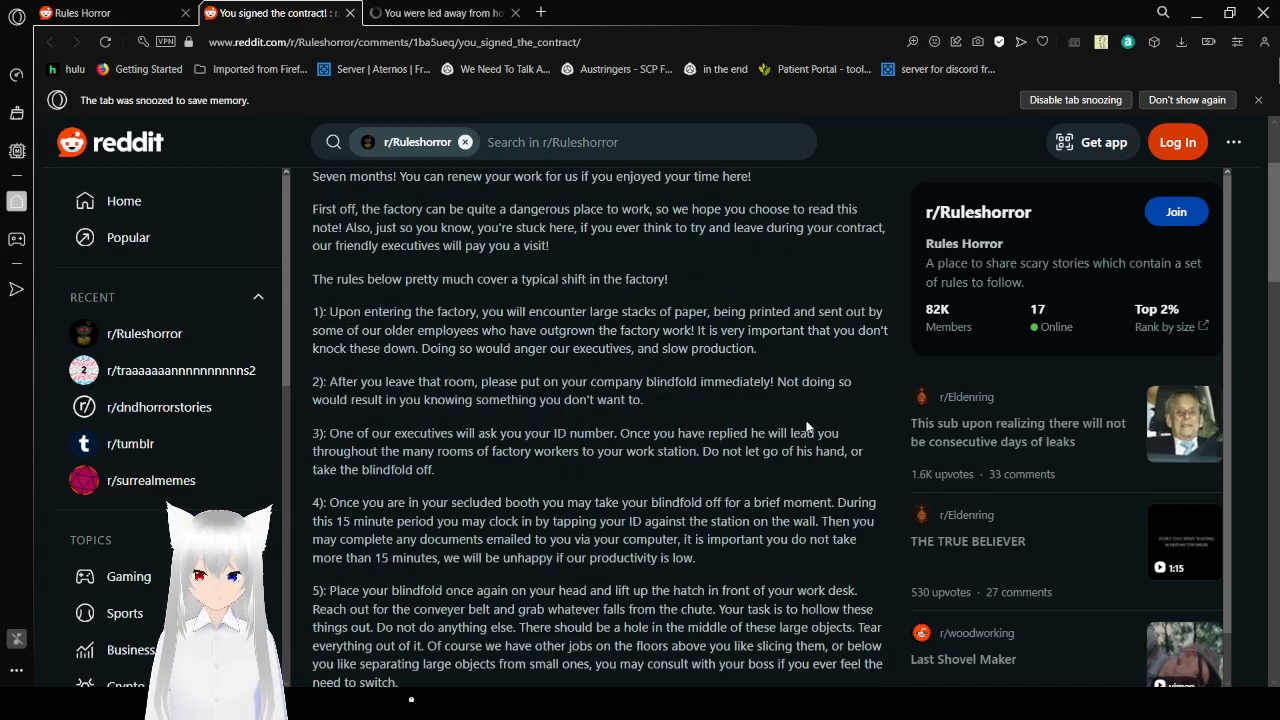
scroll("down", 3)
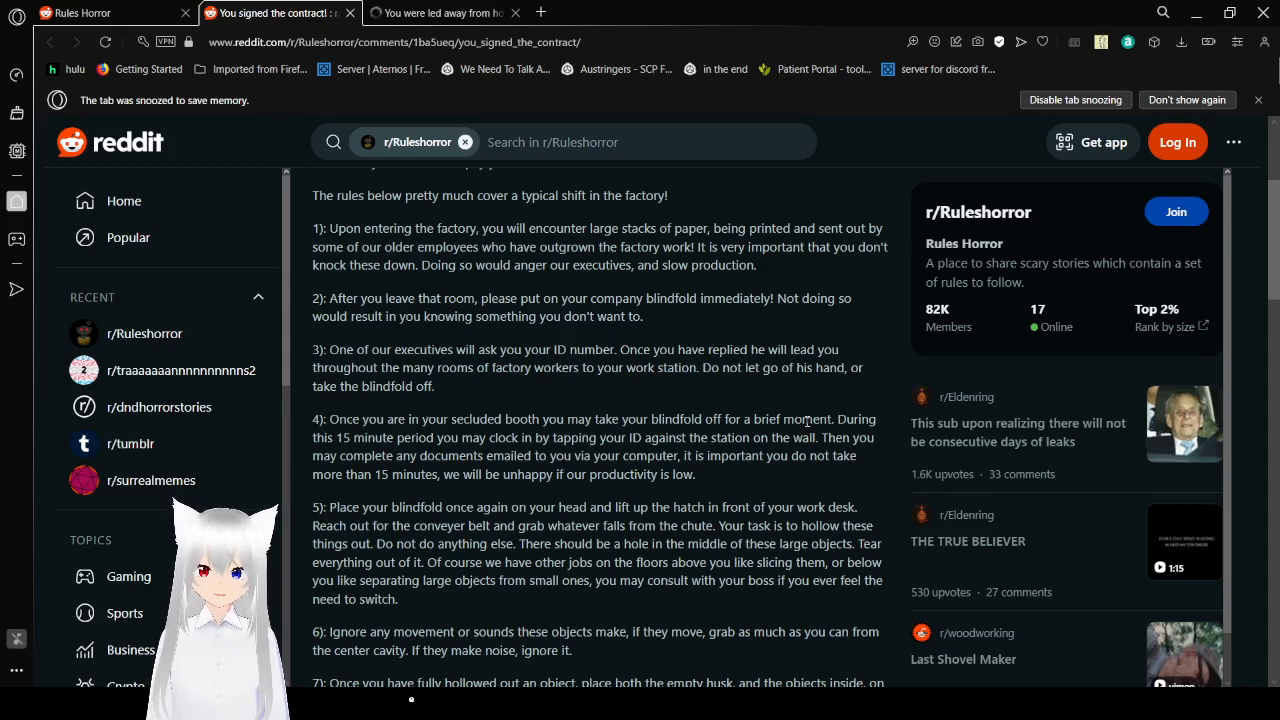
scroll("down", 3)
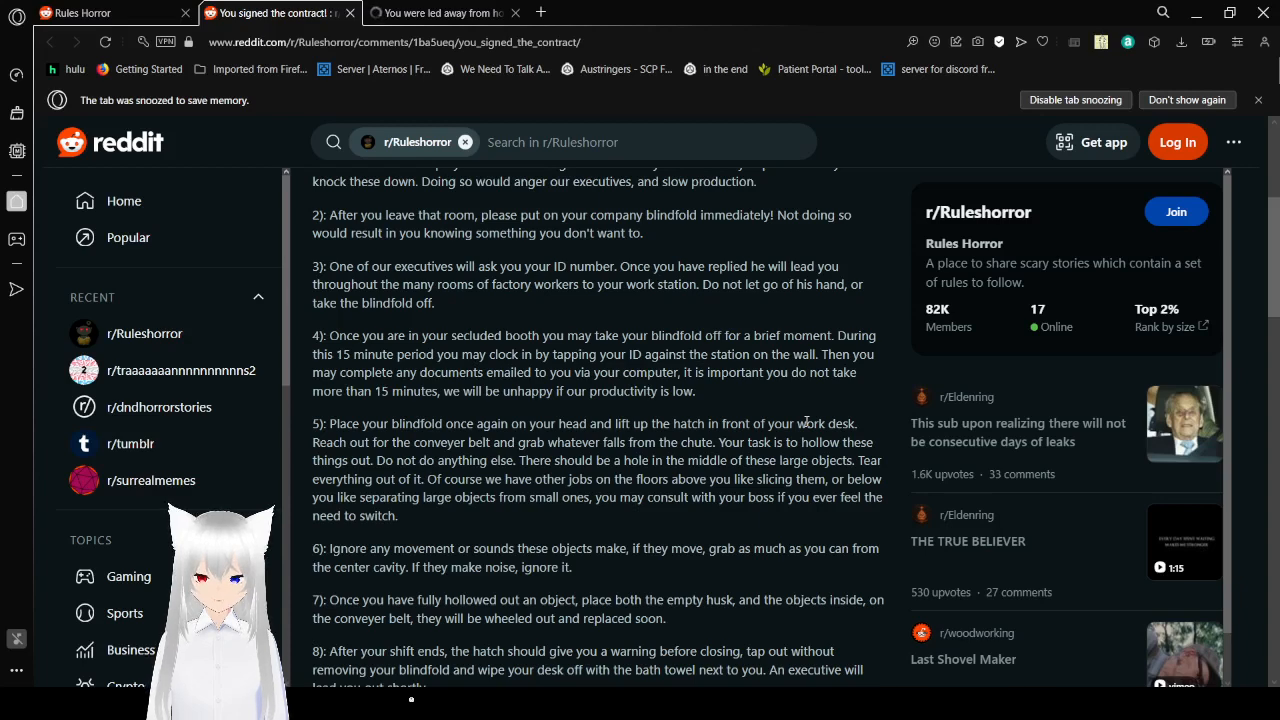
scroll("down", 3)
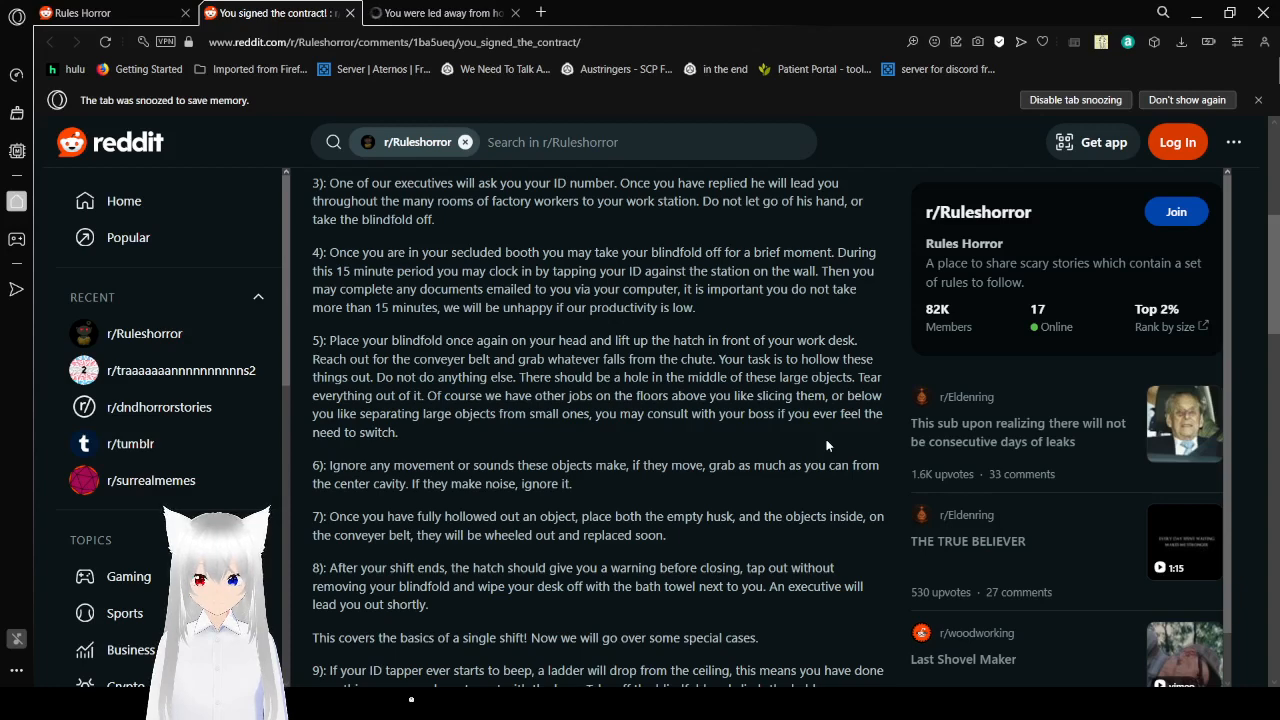
scroll("down", 3)
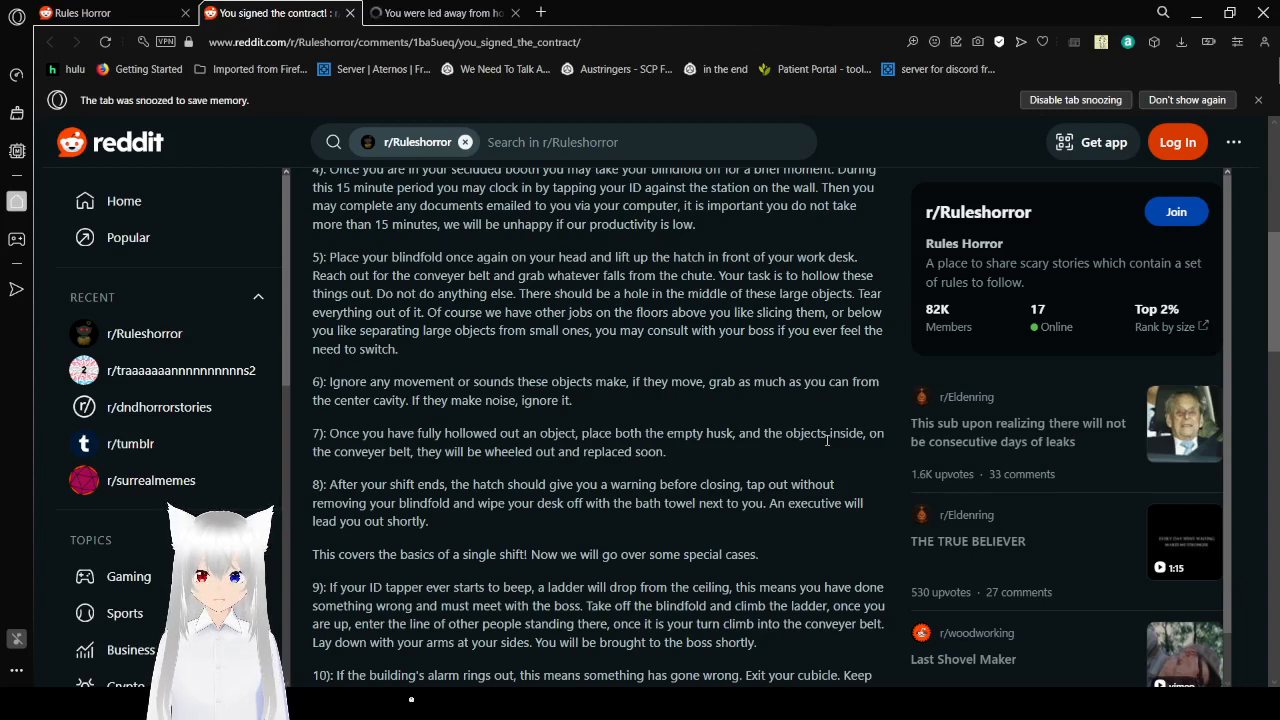
scroll("down", 3)
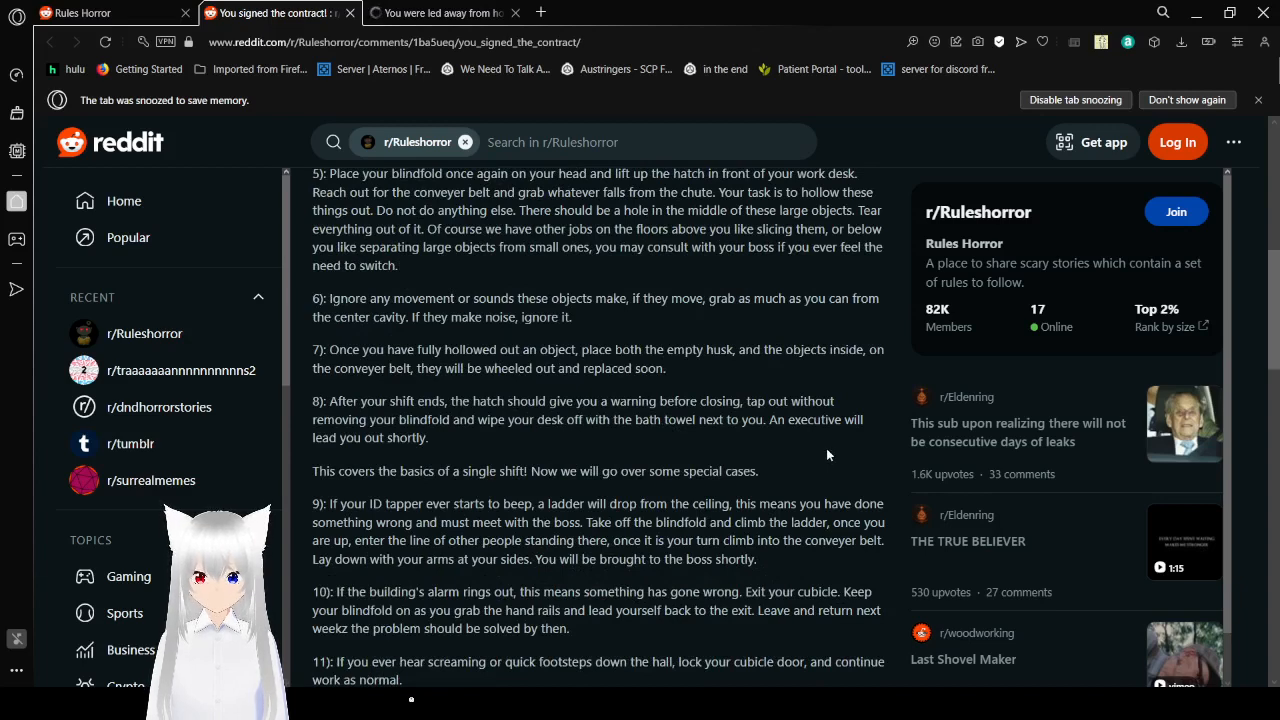
scroll("down", 3)
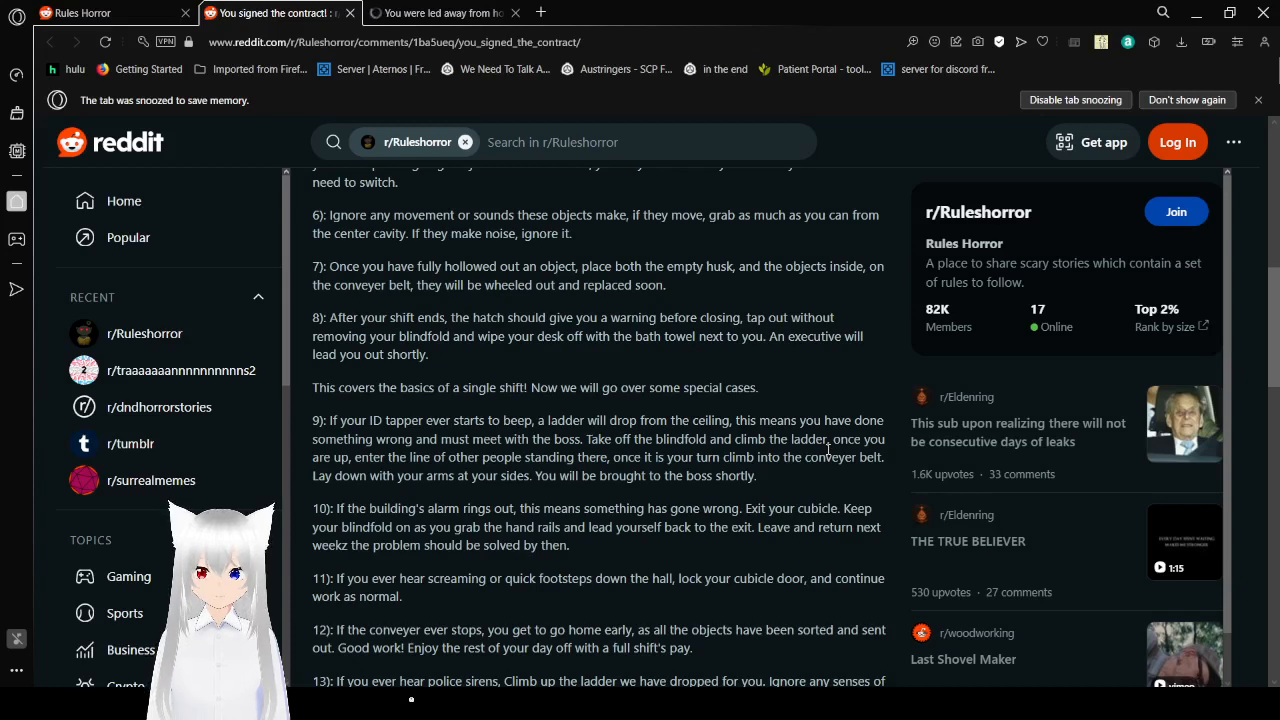
scroll("down", 3)
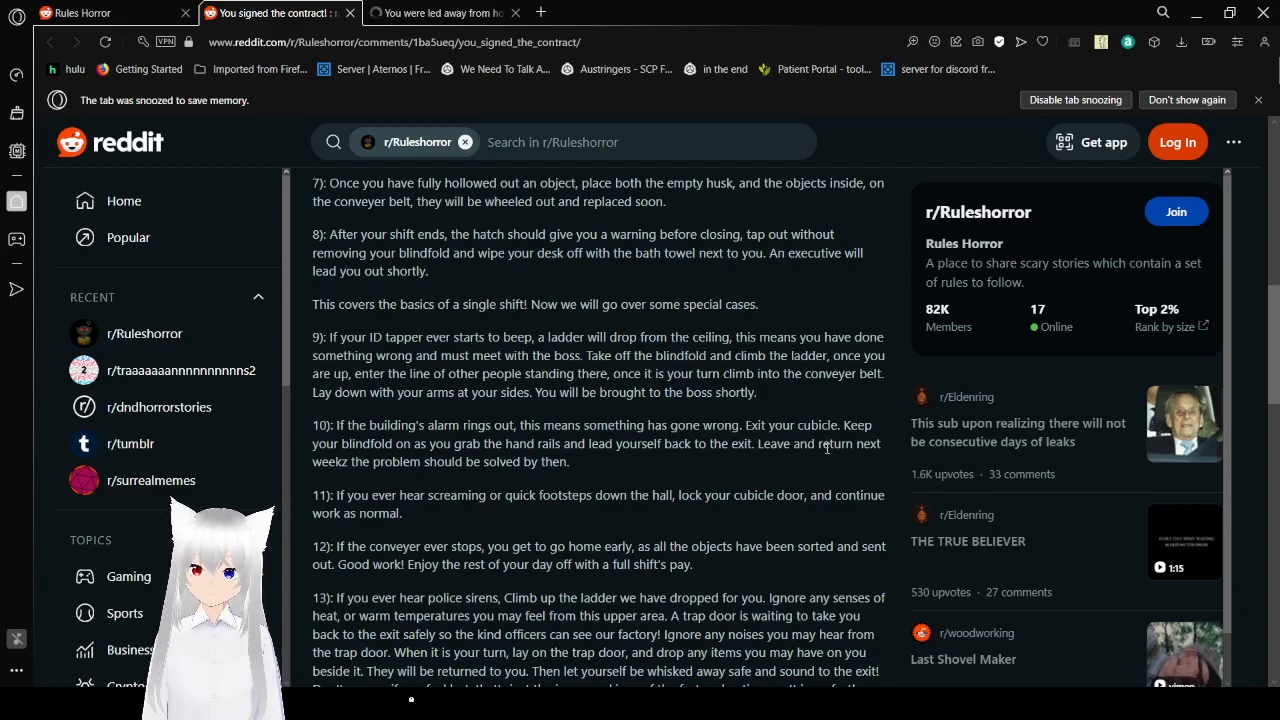
scroll("down", 3)
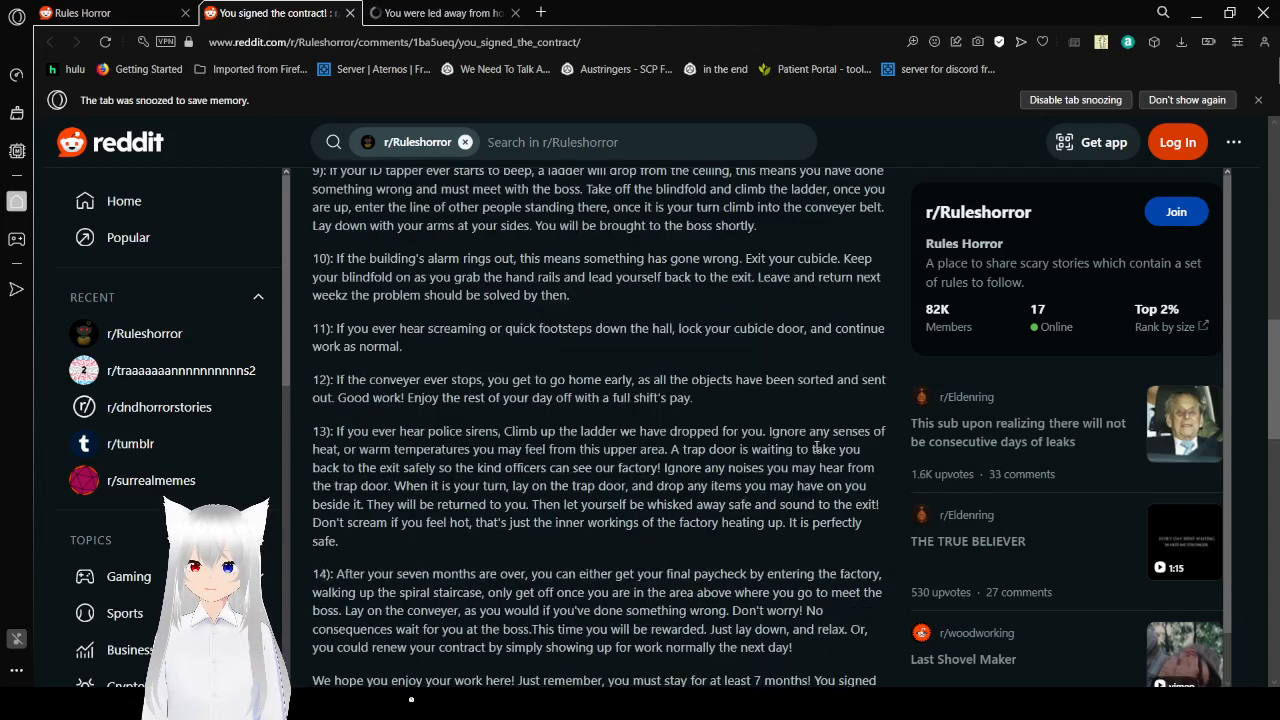
scroll("up", 3)
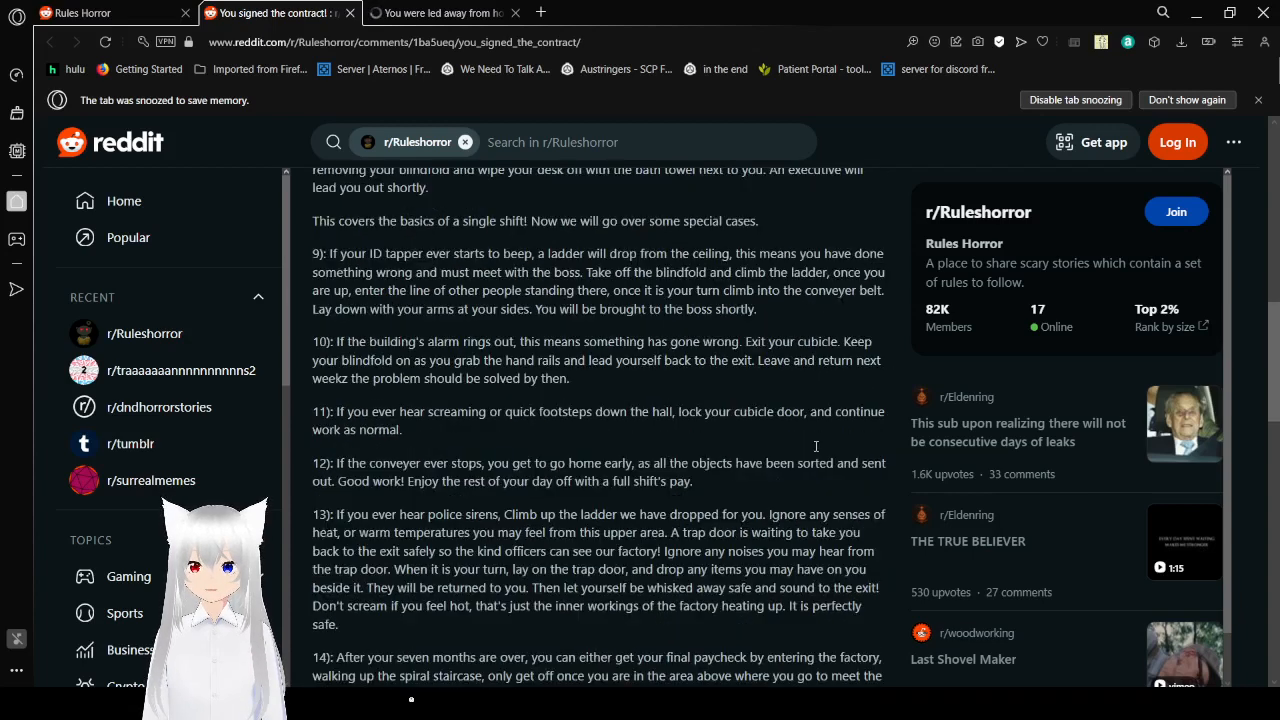
mouse_move(816, 450)
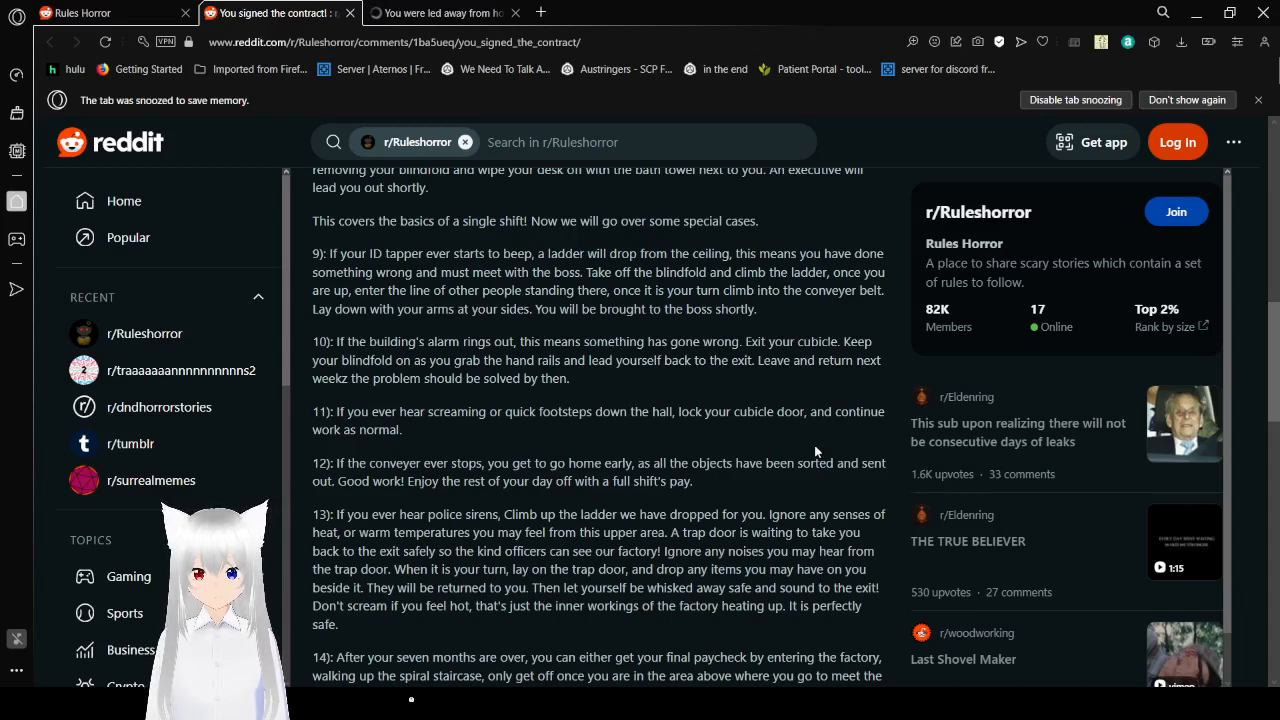
scroll("down", 3)
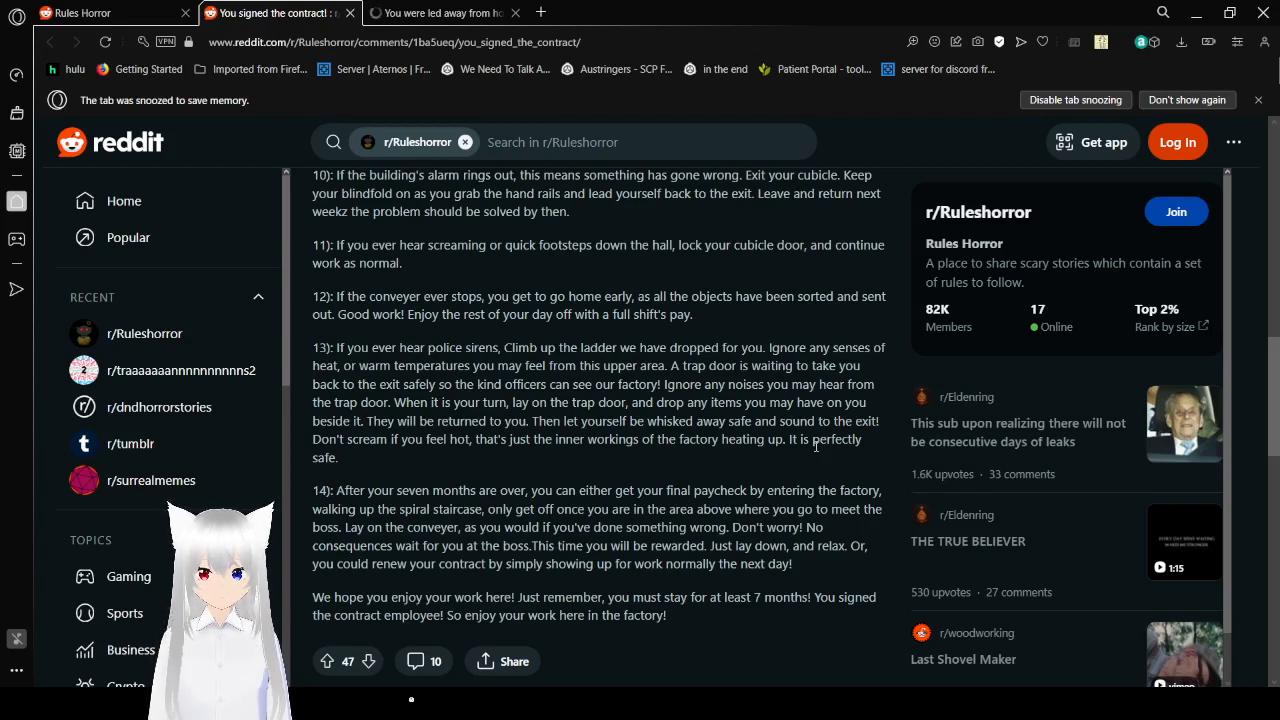
- Scroll through the remaining contract text before moving to 'You were led away from home, let me help you away from it.'
scroll("down", 3)
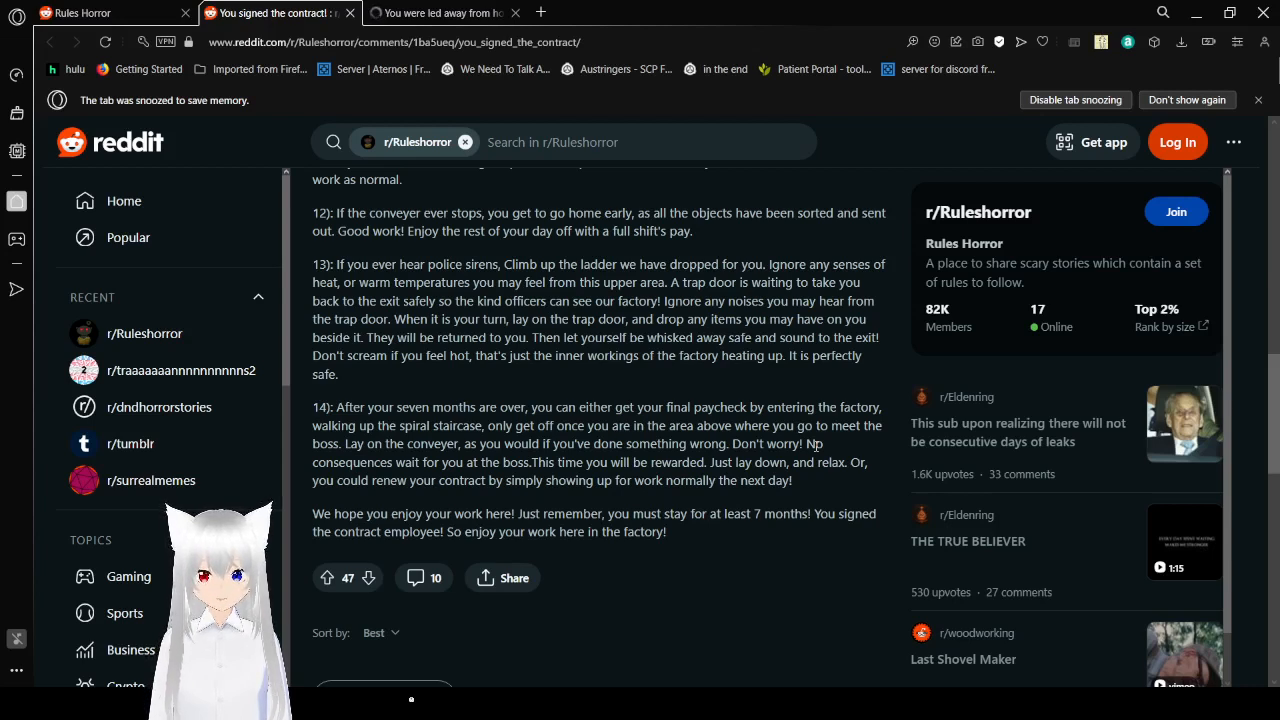
scroll("down", 3)
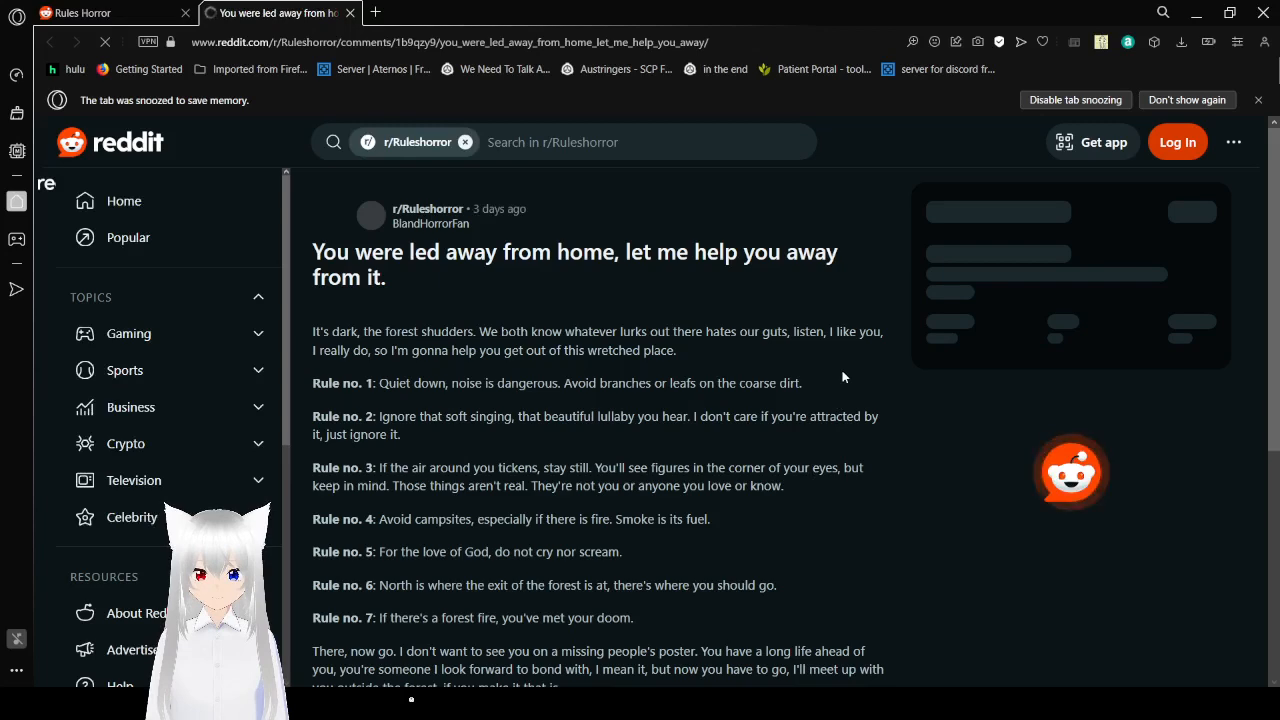
scroll("down", 3)
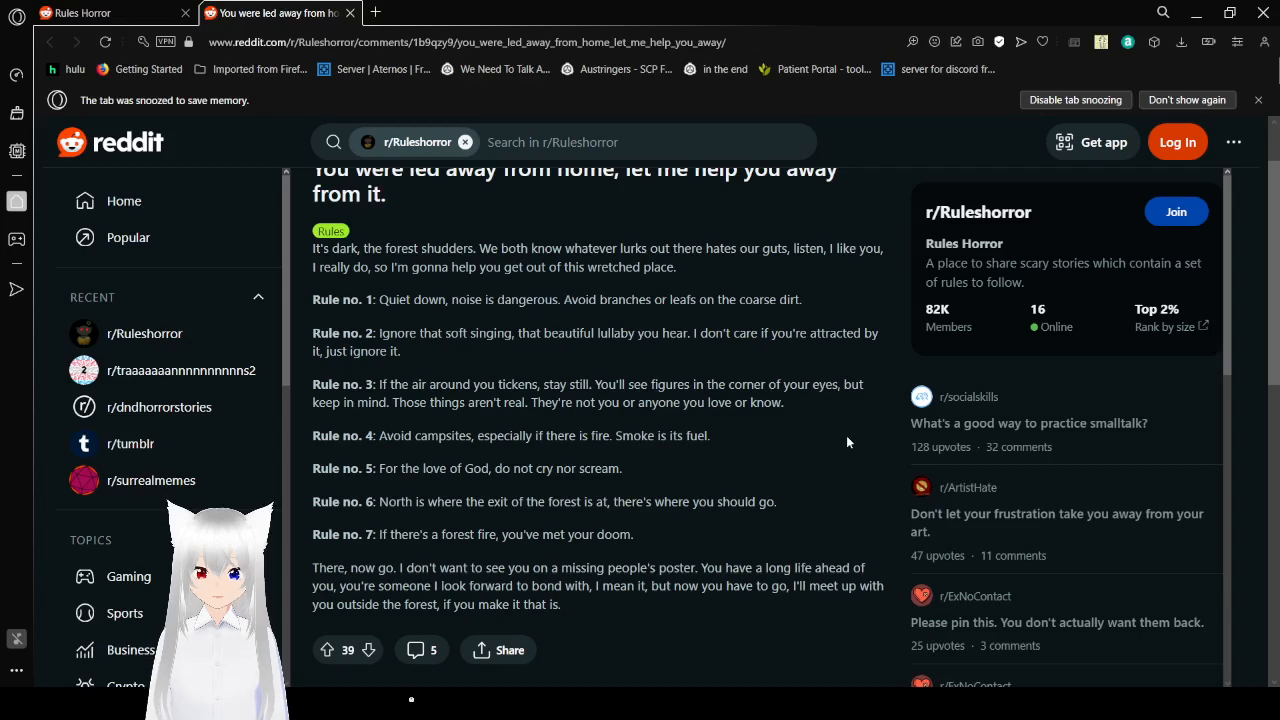
scroll("down", 3)
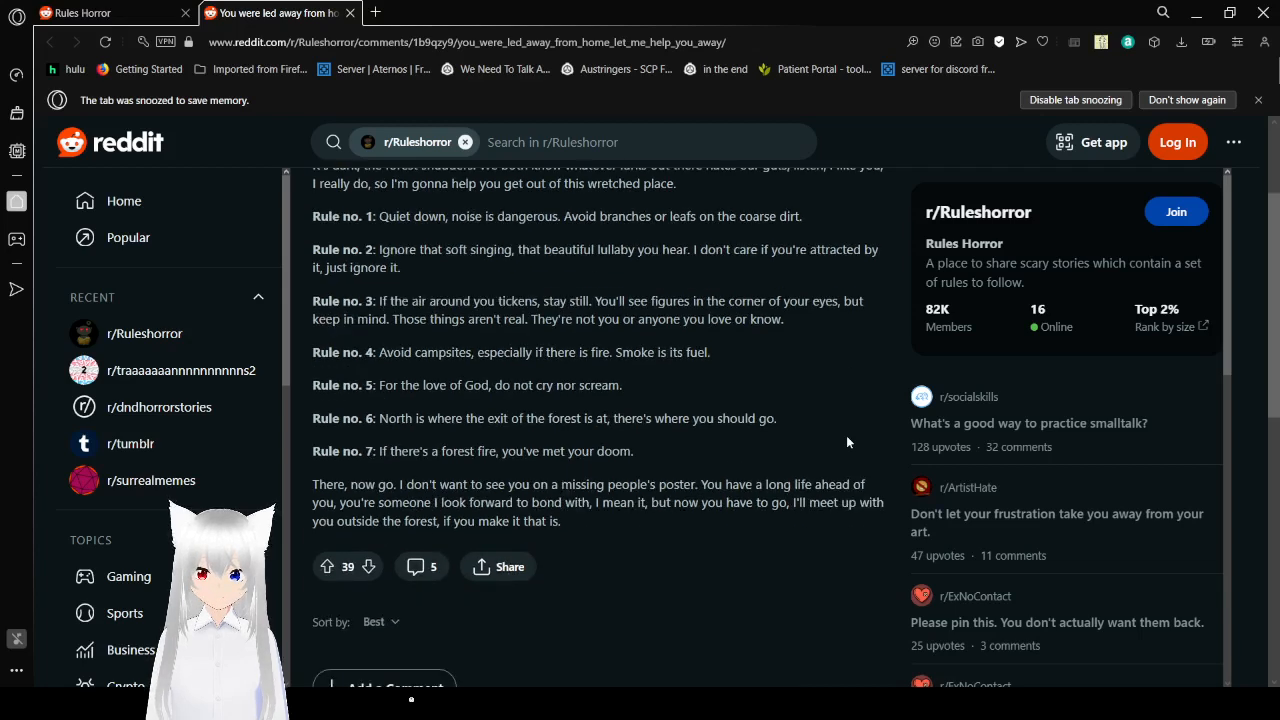